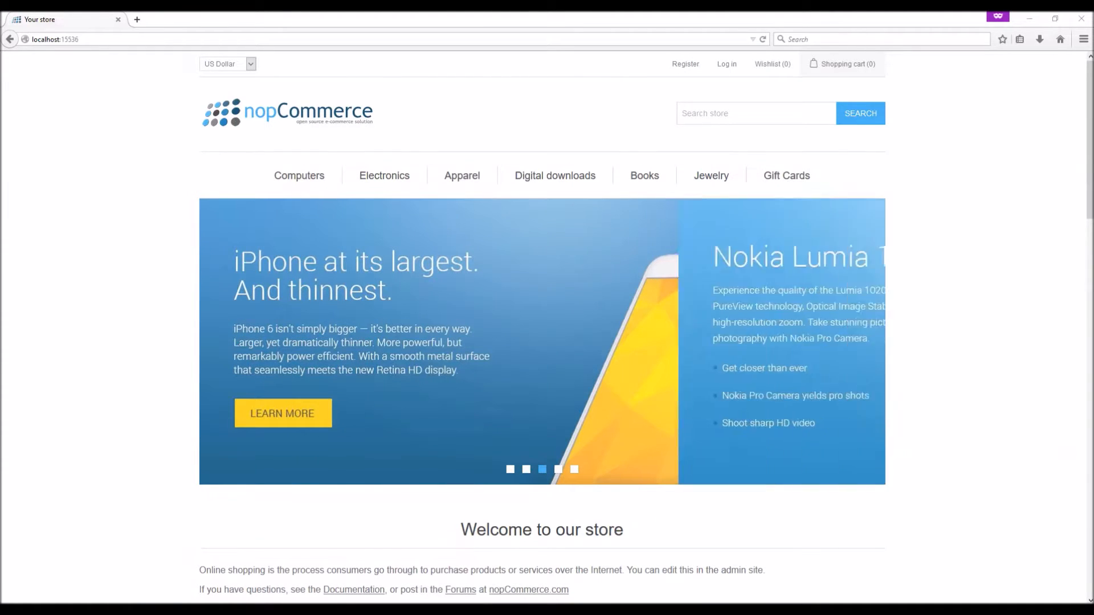
# Step: Sign in to the storefront with the administrator account admin@ email and password
pyautogui.click(726, 63)
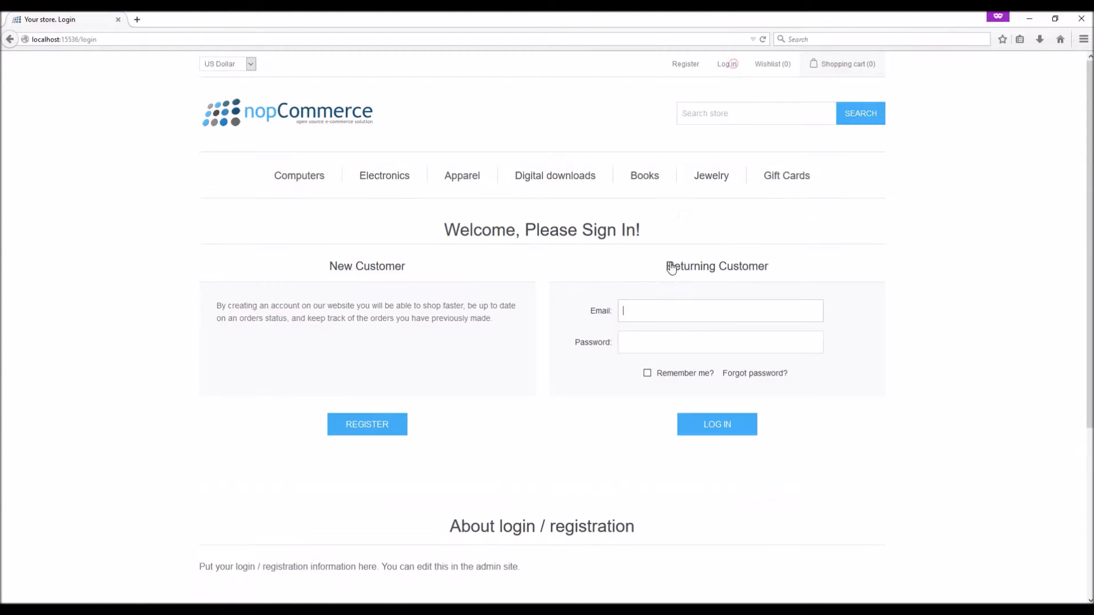
pyautogui.write('admin@yourstore.com')
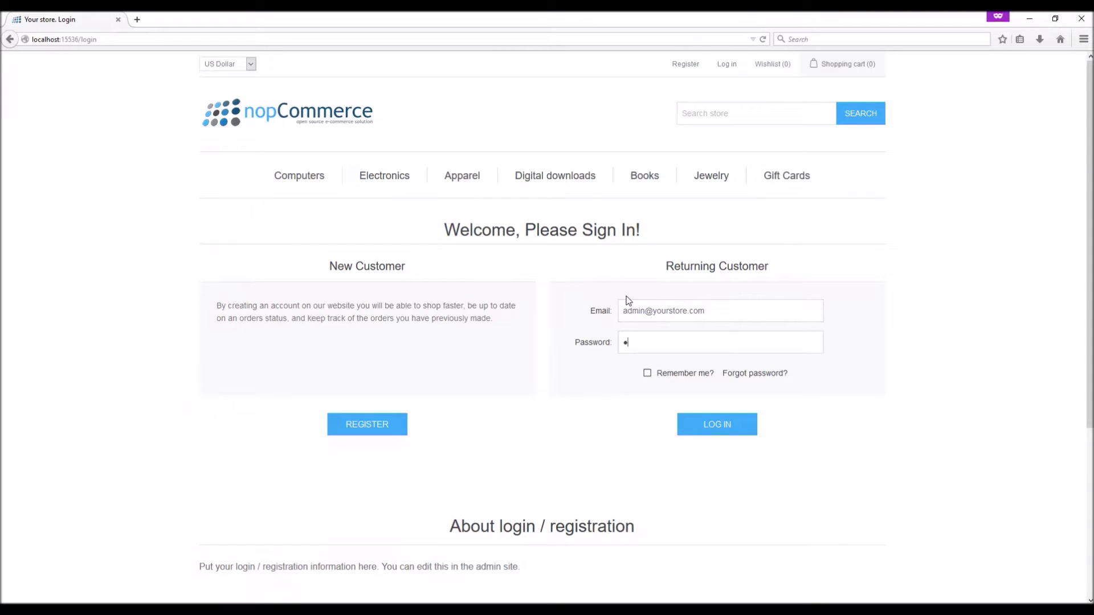
pyautogui.click(717, 424)
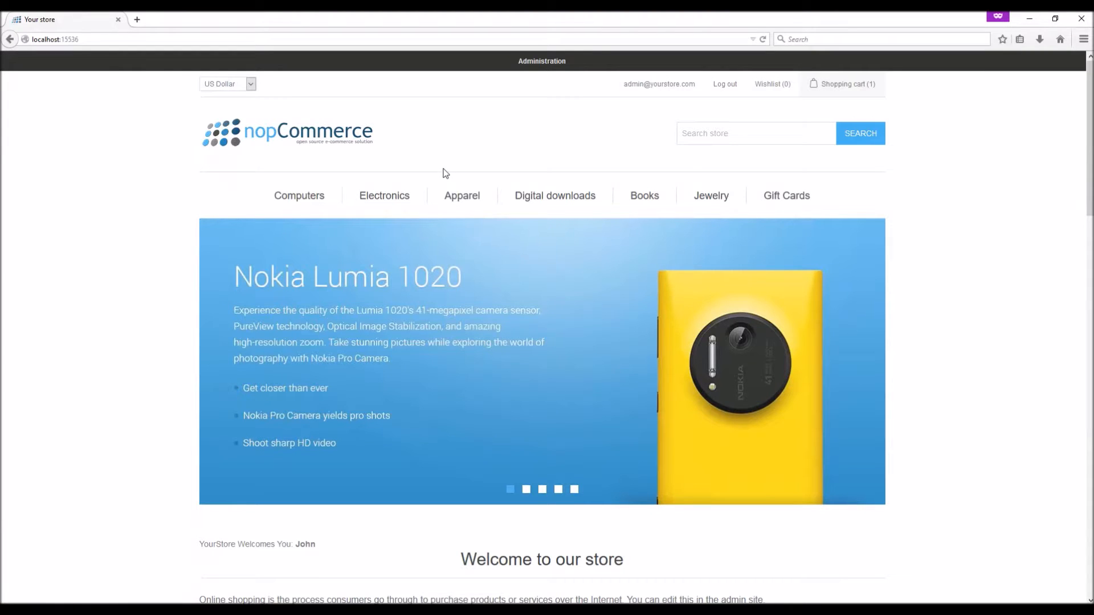
pyautogui.moveTo(542, 61)
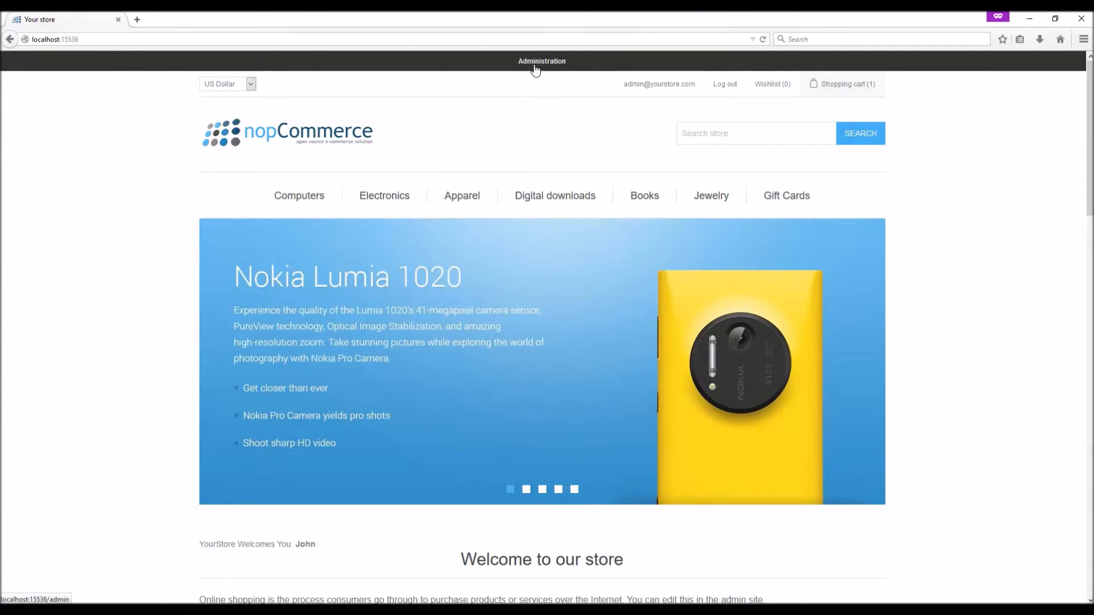
# Step: Enter the administration area and list the store's existing categories via Catalog
pyautogui.click(541, 61)
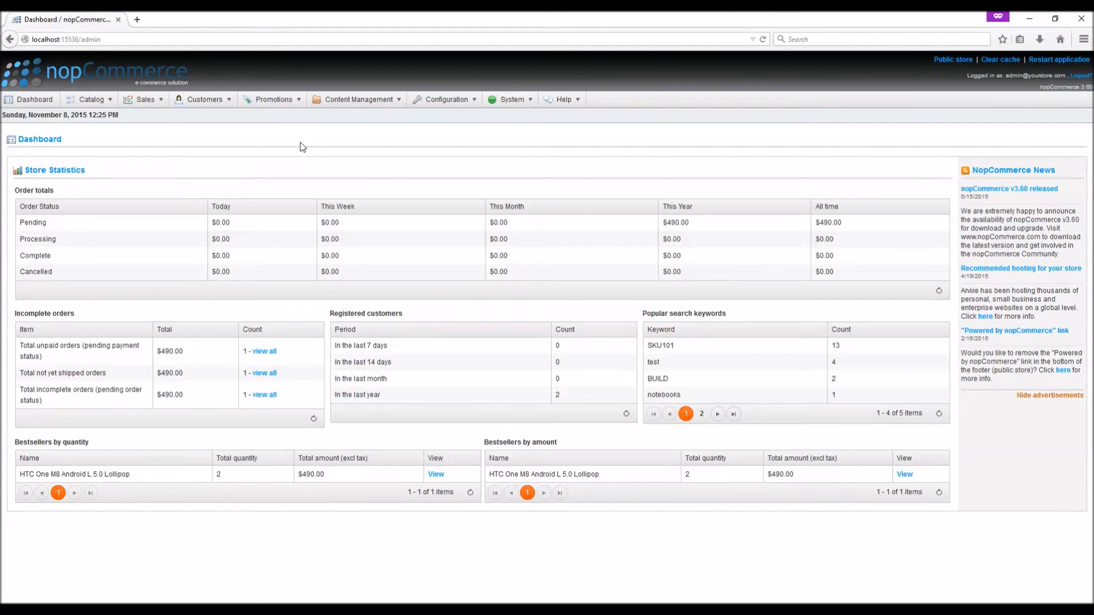
pyautogui.moveTo(82, 124)
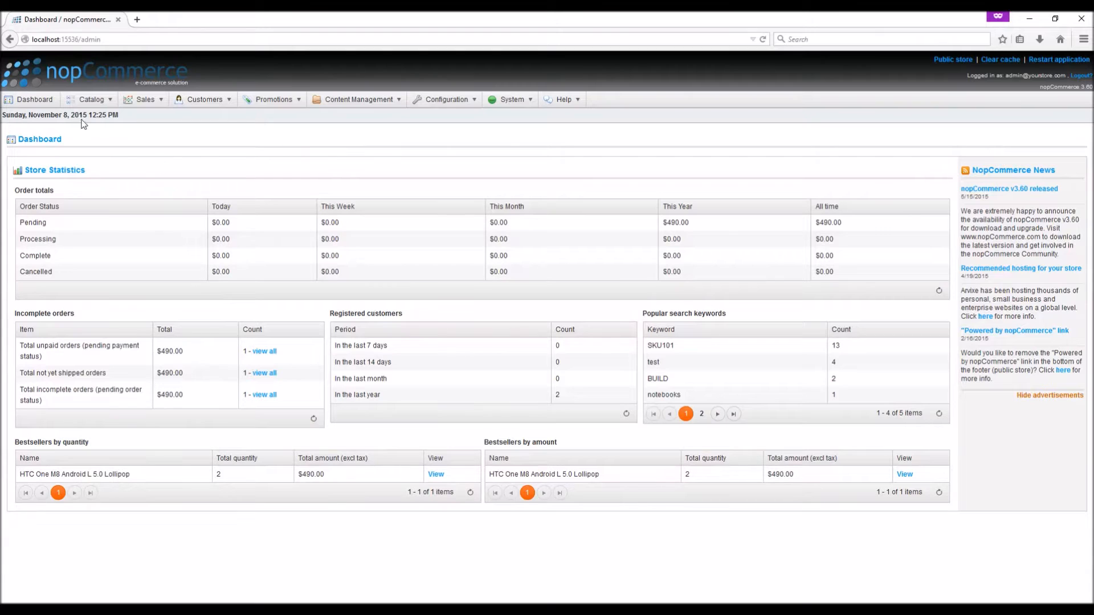
pyautogui.click(135, 114)
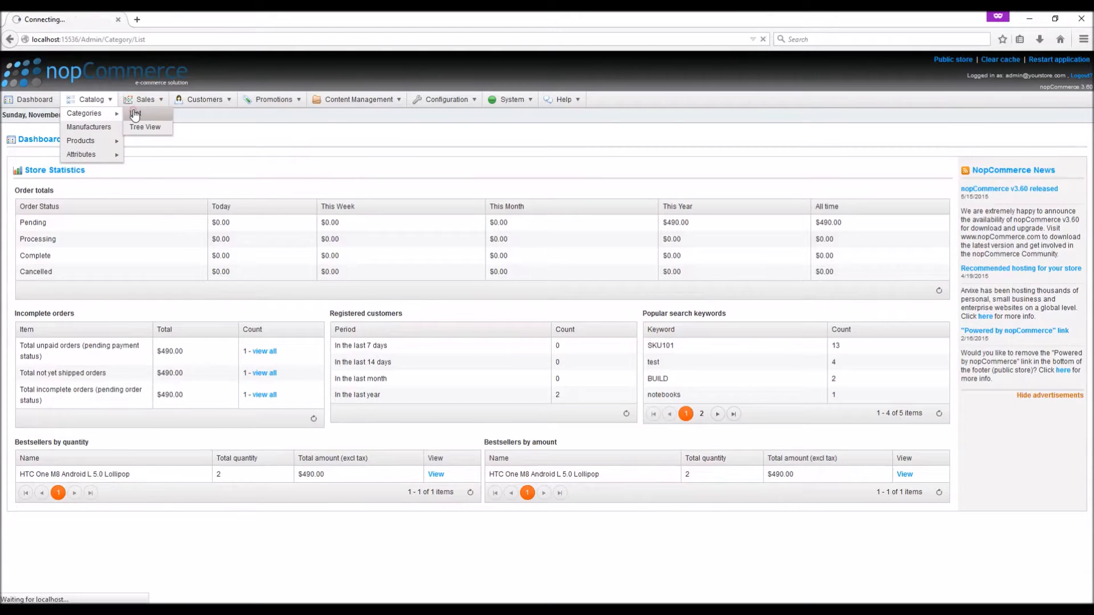
pyautogui.click(135, 112)
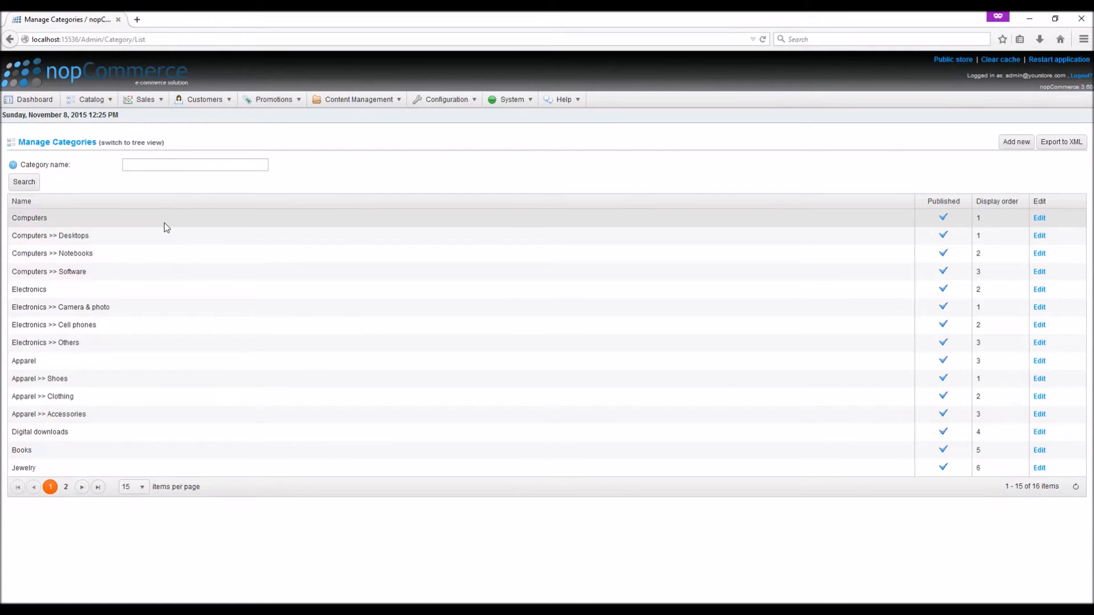
# Step: Start creating a new product from the Manage Products list
pyautogui.click(91, 99)
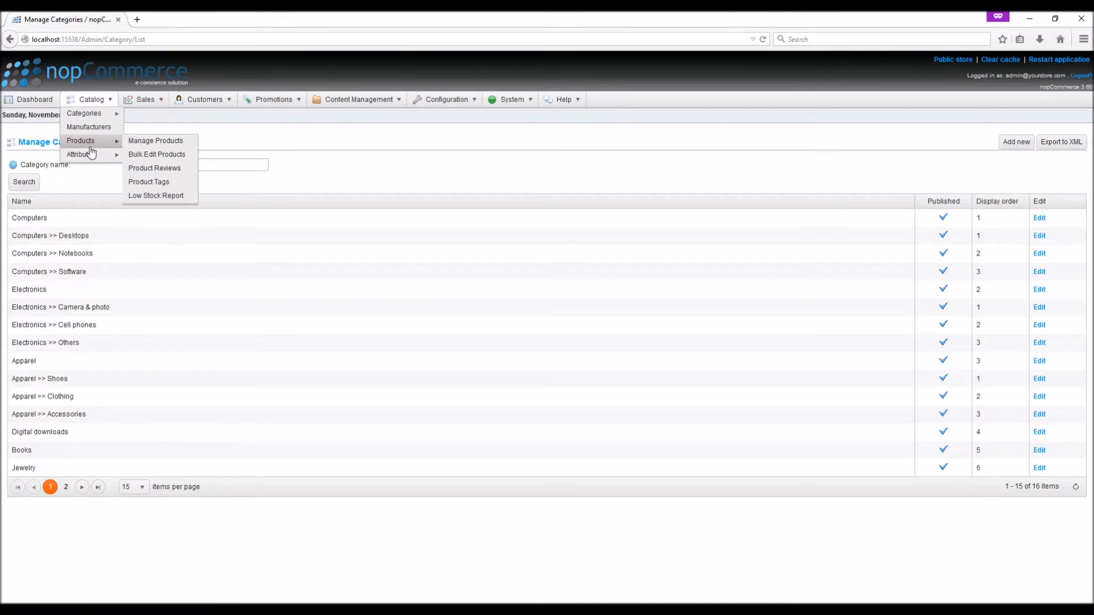
pyautogui.click(155, 140)
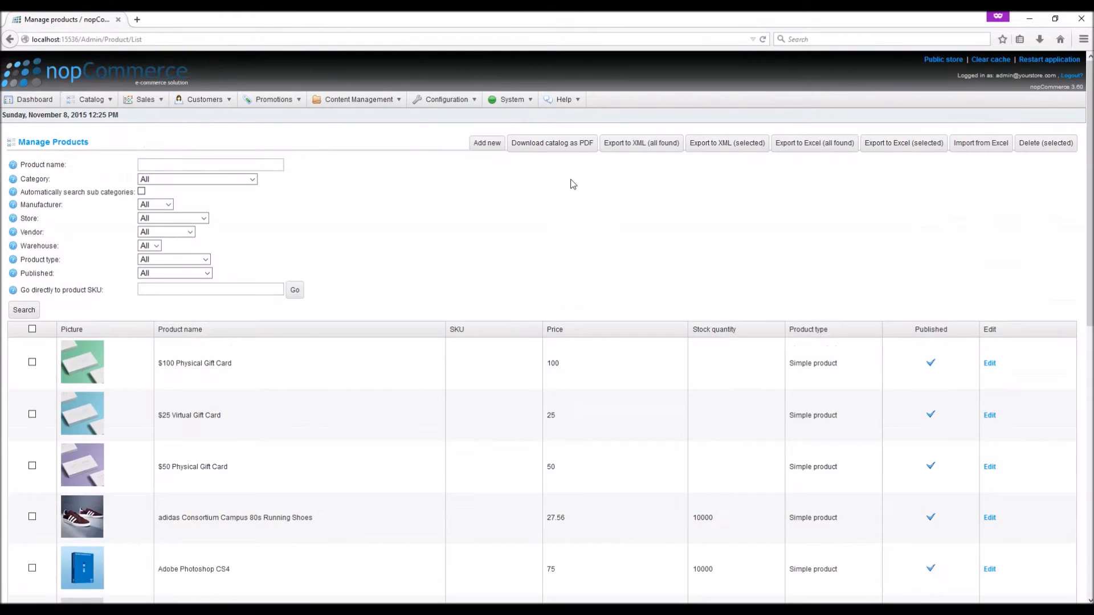
pyautogui.click(487, 144)
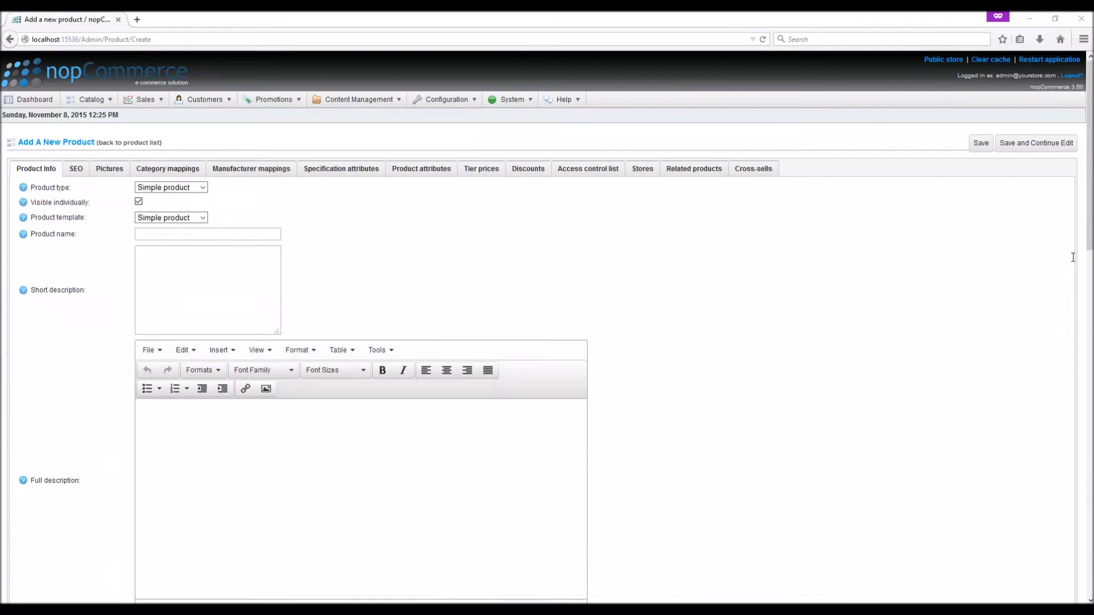
# Step: Name the product 'Motorola phone' and enter a short description
pyautogui.click(207, 234)
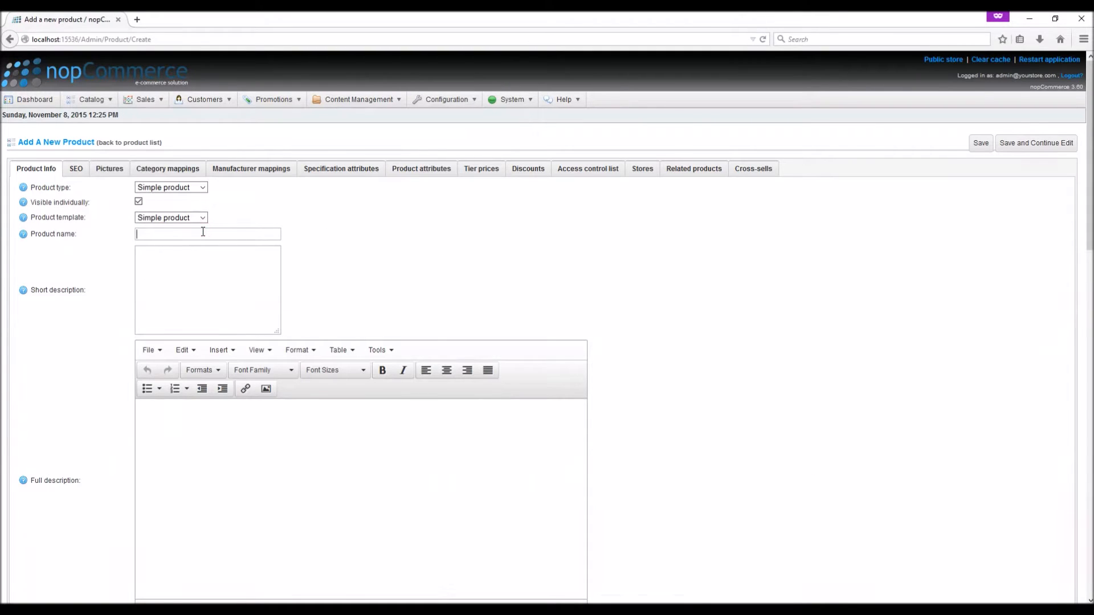
pyautogui.write('Motorola phone')
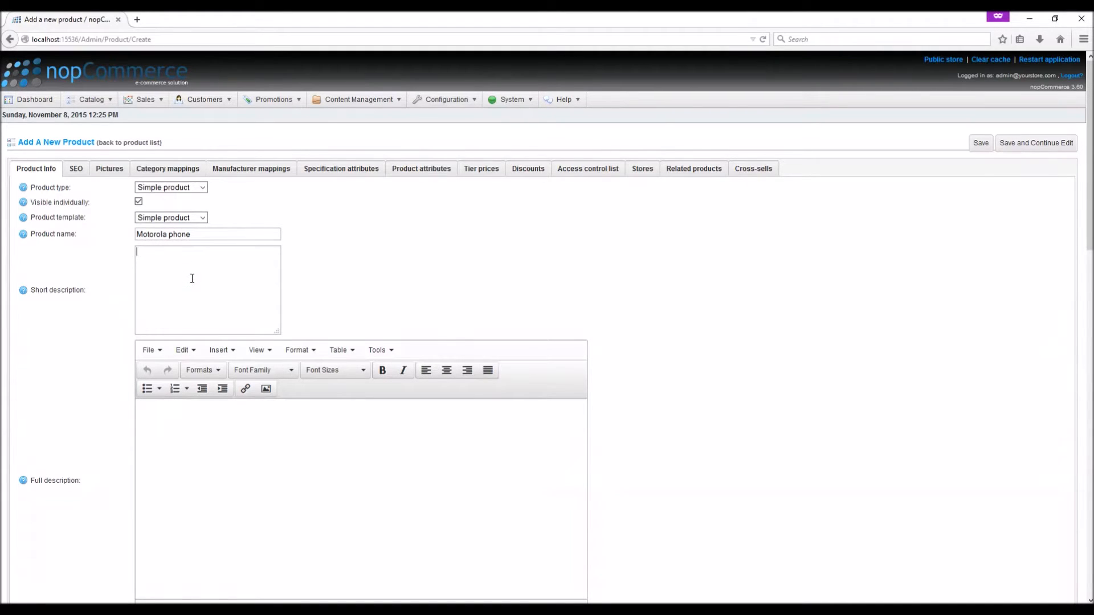
pyautogui.write('Here goes')
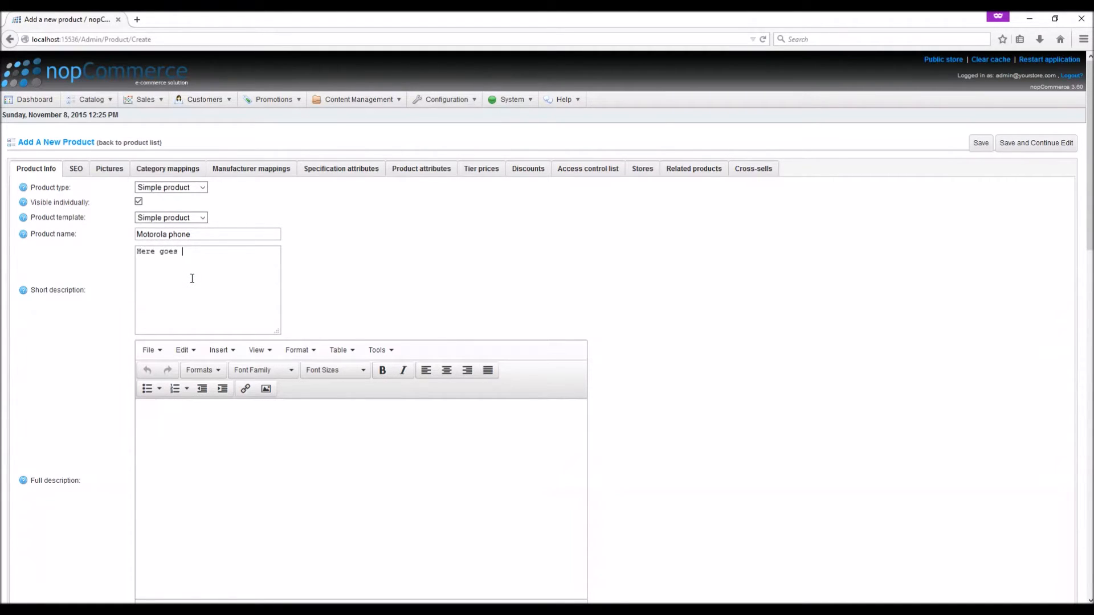
pyautogui.write('short description')
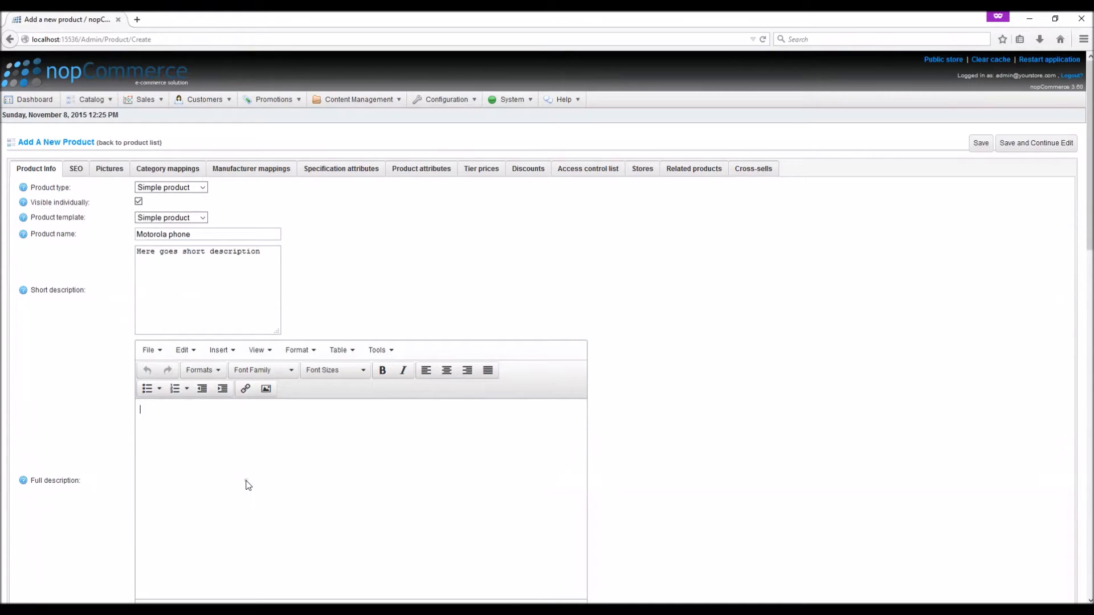
# Step: Enter 'This is full description' as the product's full description
pyautogui.scroll(-3)
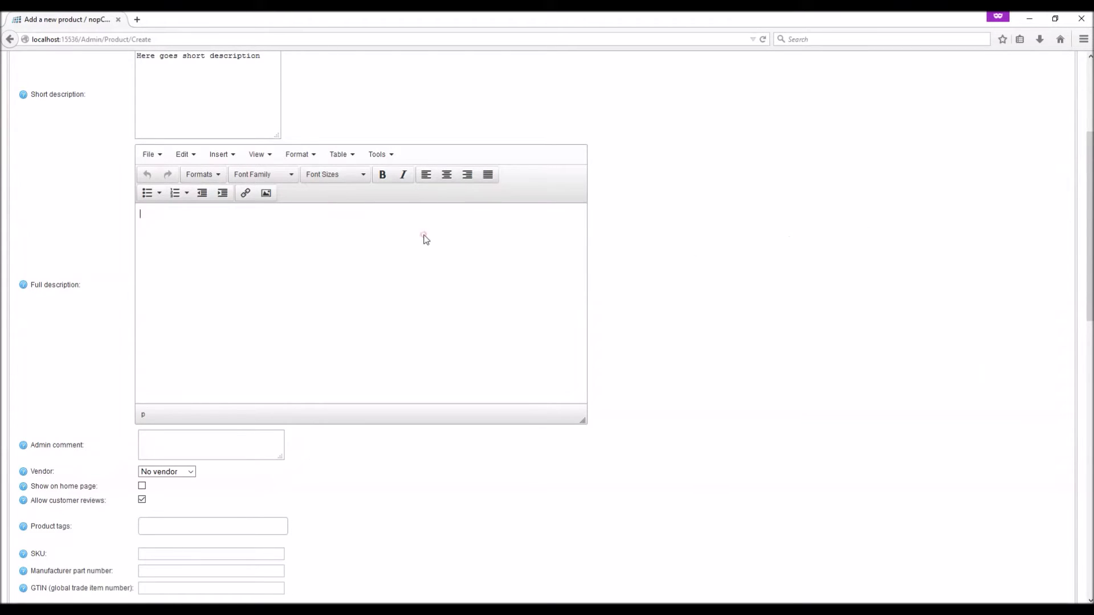
pyautogui.write('This is full')
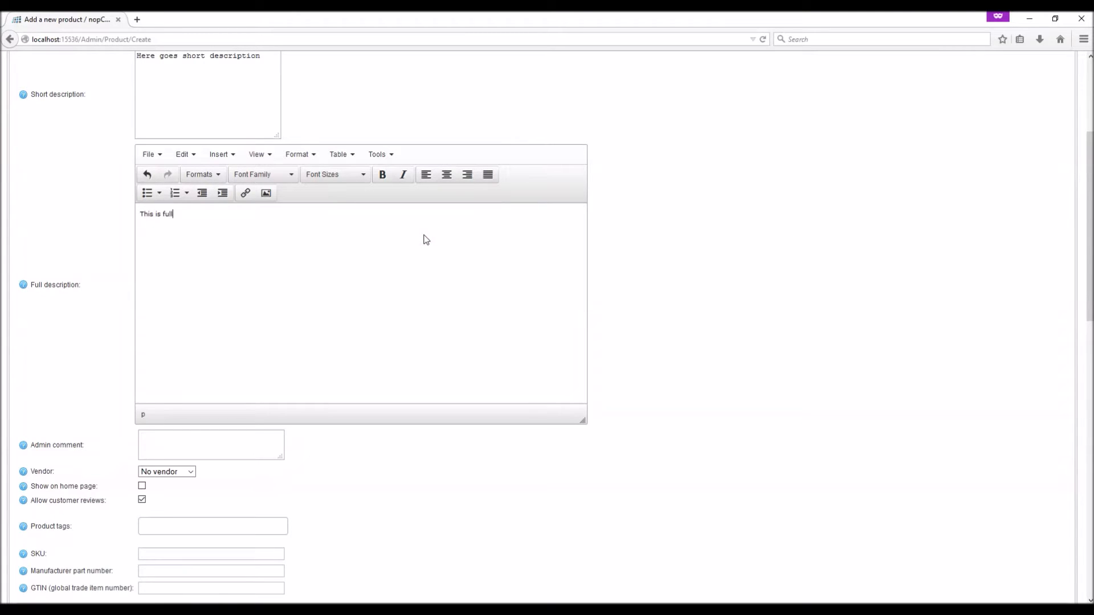
pyautogui.write('description')
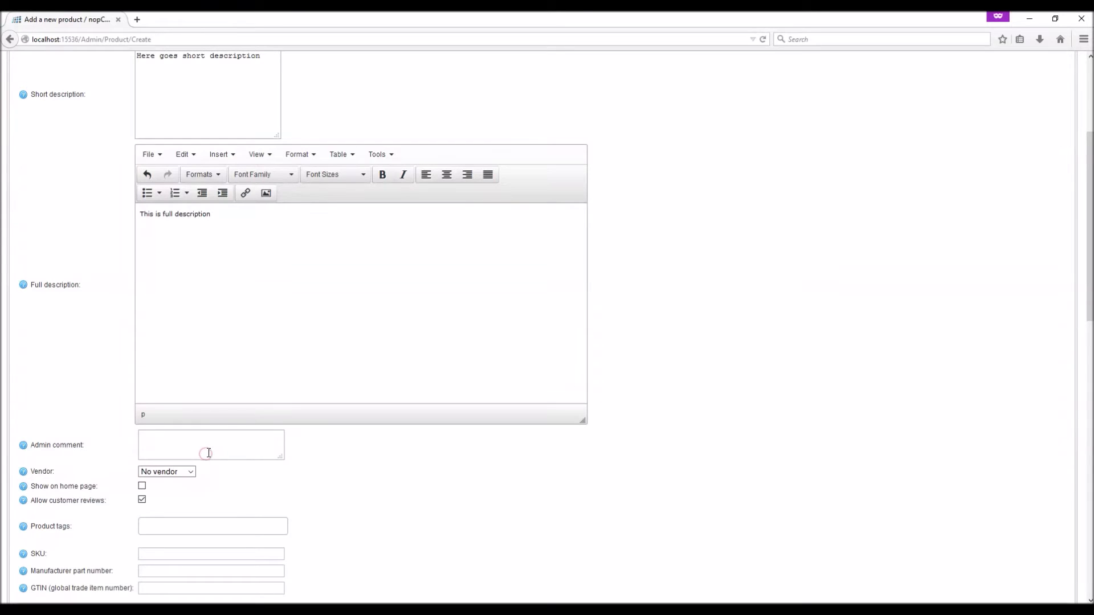
pyautogui.click(210, 445)
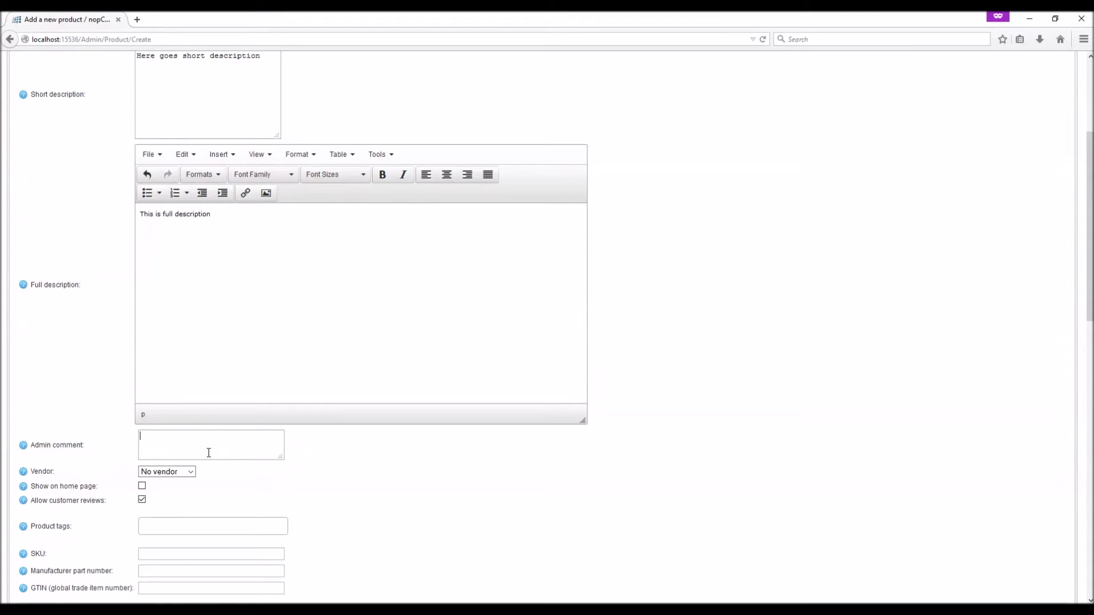
pyautogui.scroll(-3)
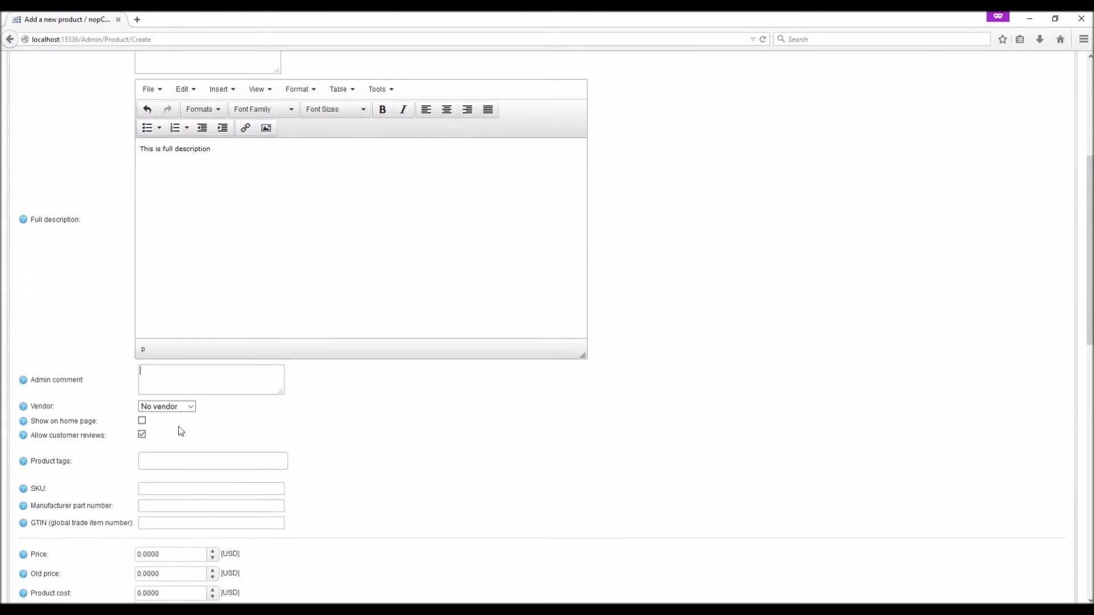
# Step: Leave No vendor, show the product on the home page with display order 1, reviews allowed
pyautogui.click(166, 406)
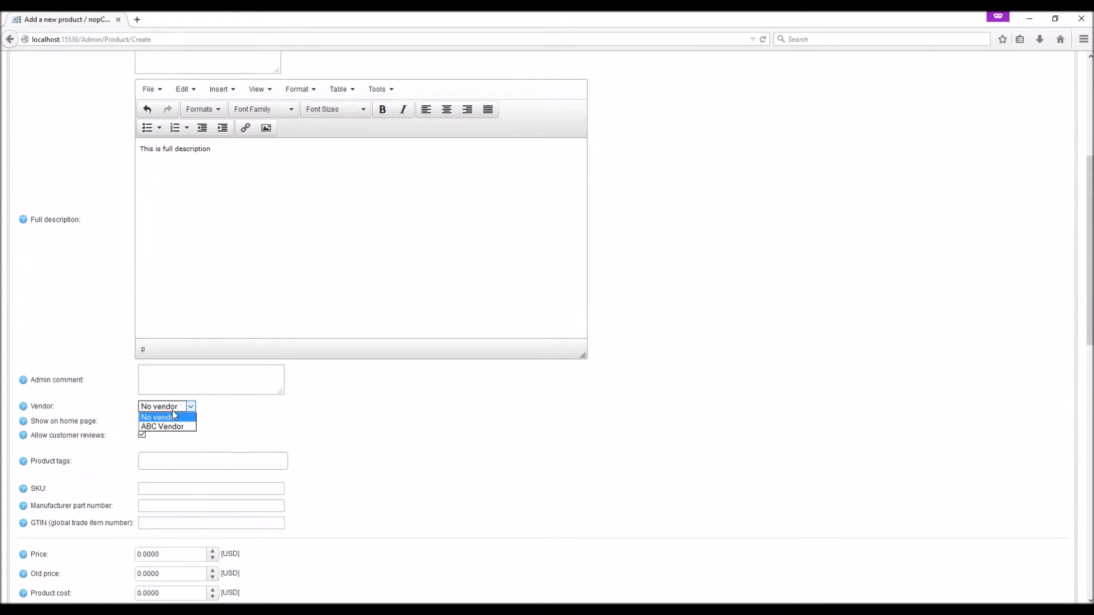
pyautogui.click(160, 417)
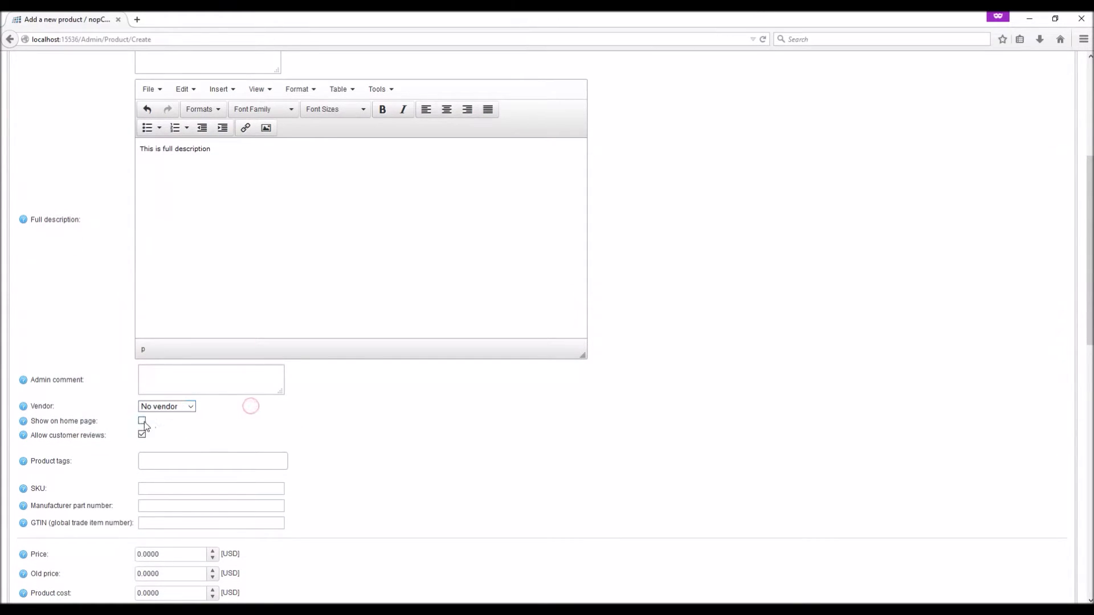
pyautogui.click(141, 421)
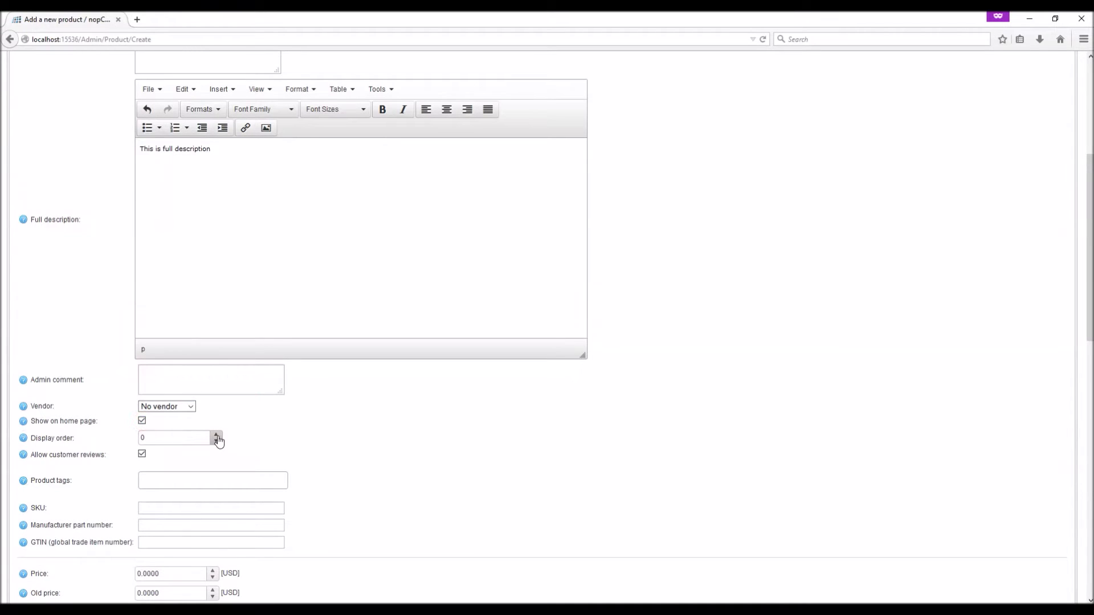
pyautogui.click(216, 434)
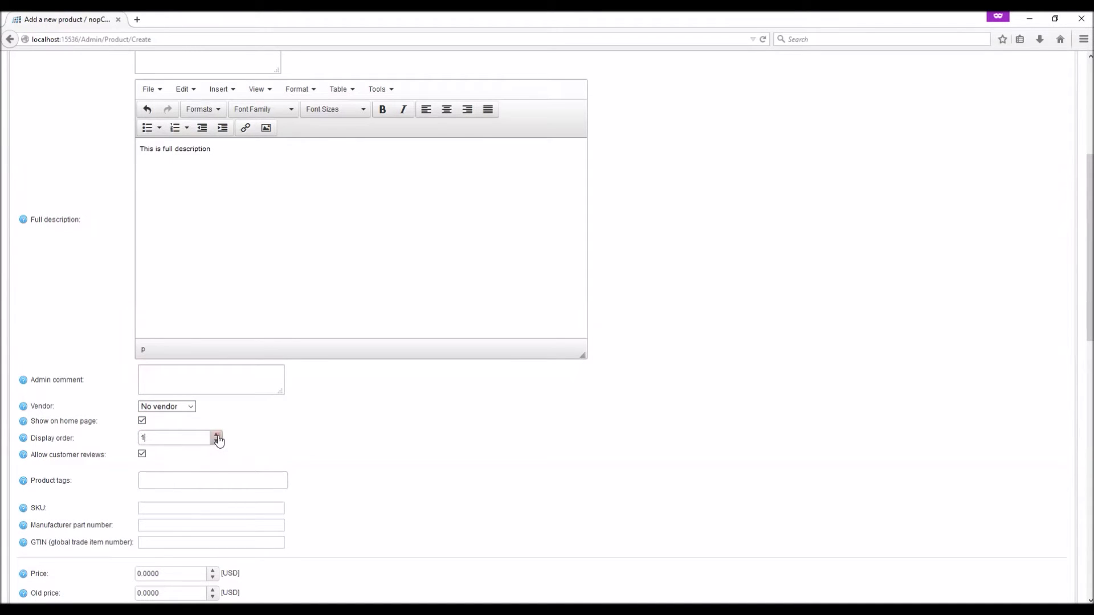
pyautogui.moveTo(154, 457)
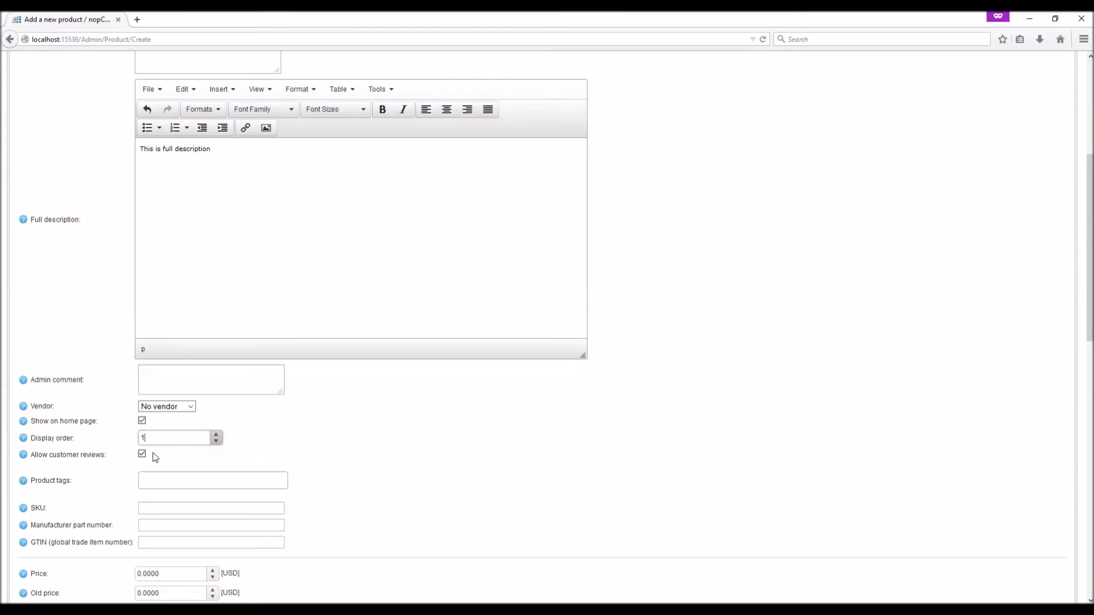
pyautogui.click(141, 455)
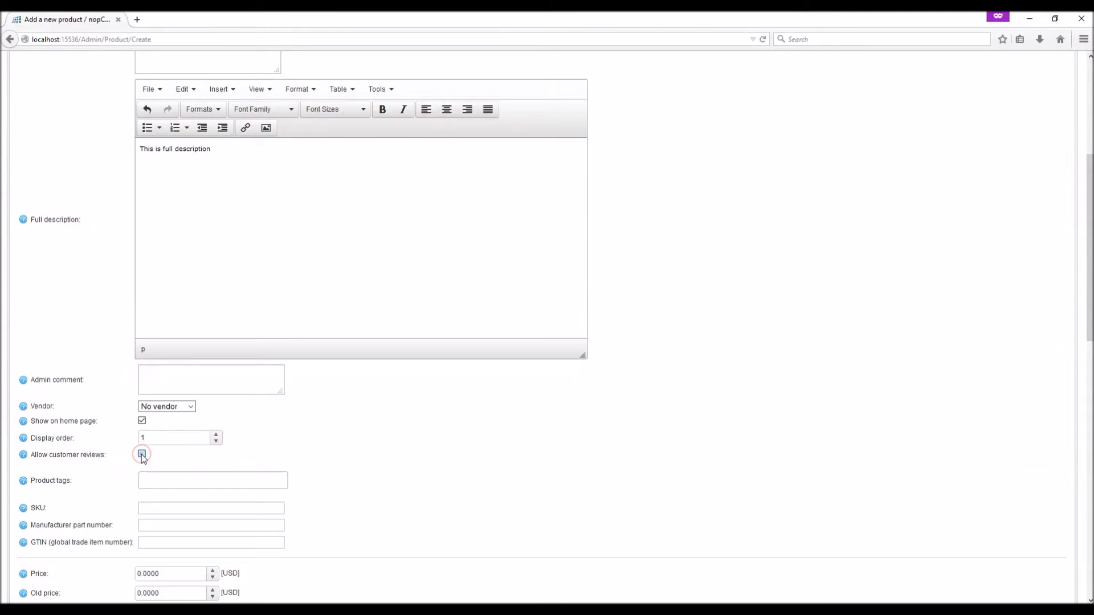
pyautogui.click(141, 455)
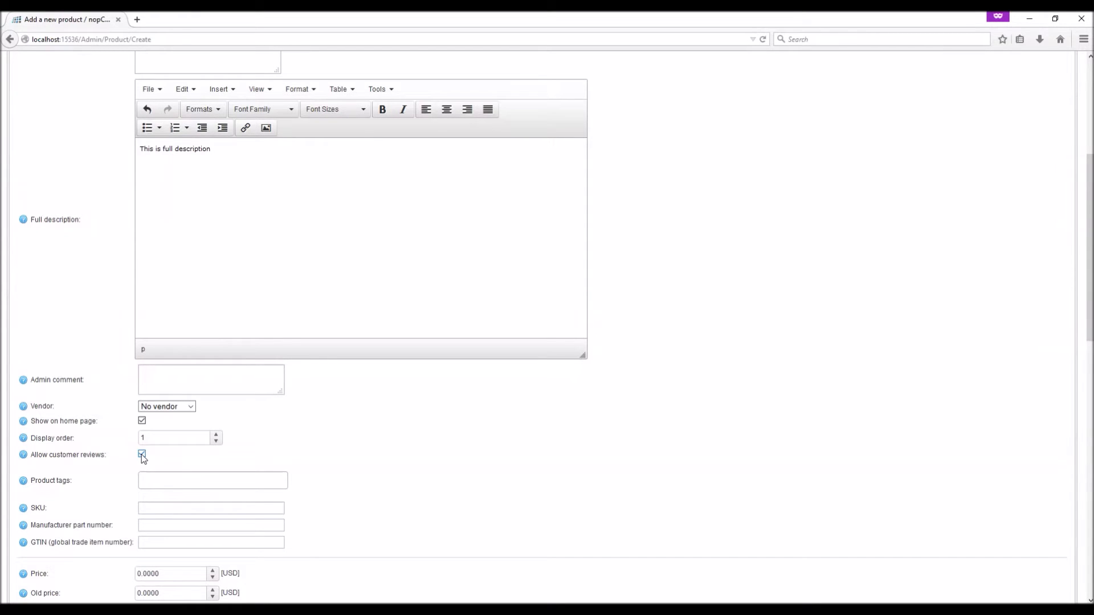
pyautogui.scroll(-3)
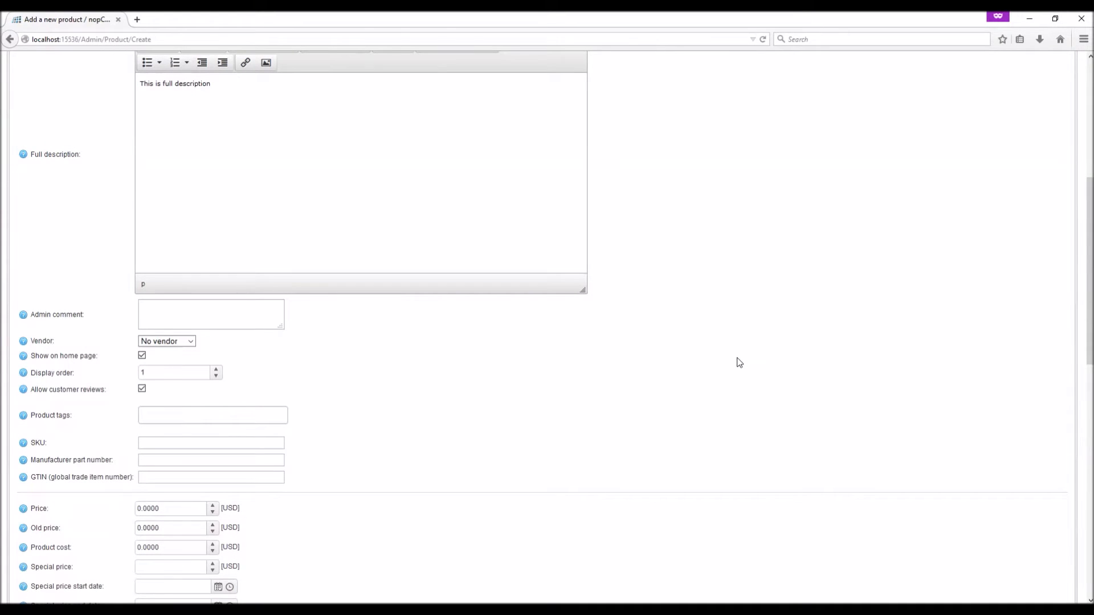
pyautogui.moveTo(241, 411)
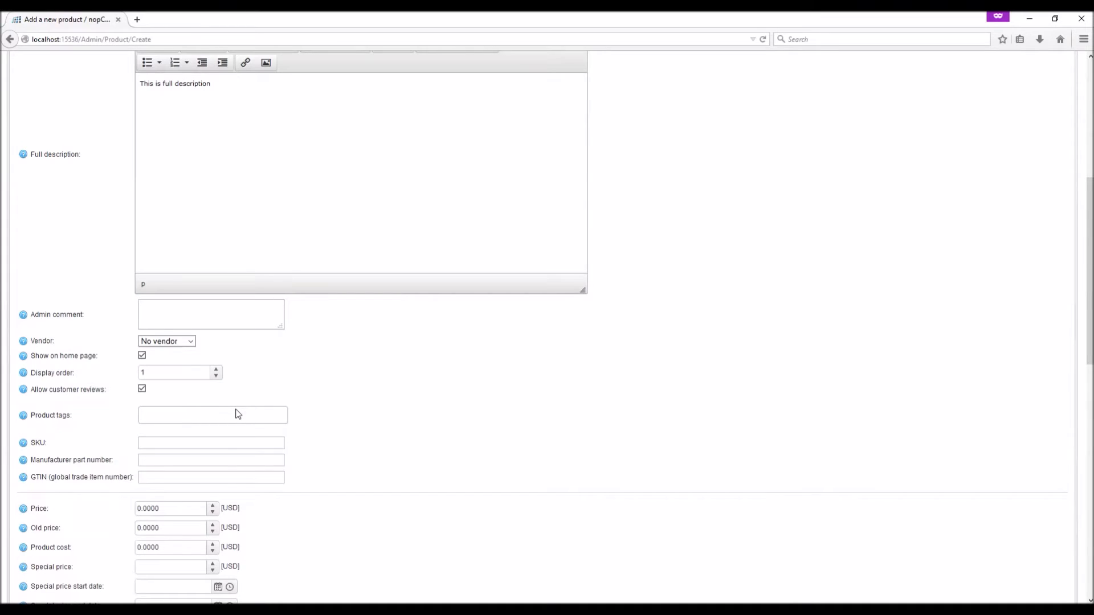
# Step: Add the product tags motorola and android
pyautogui.click(212, 415)
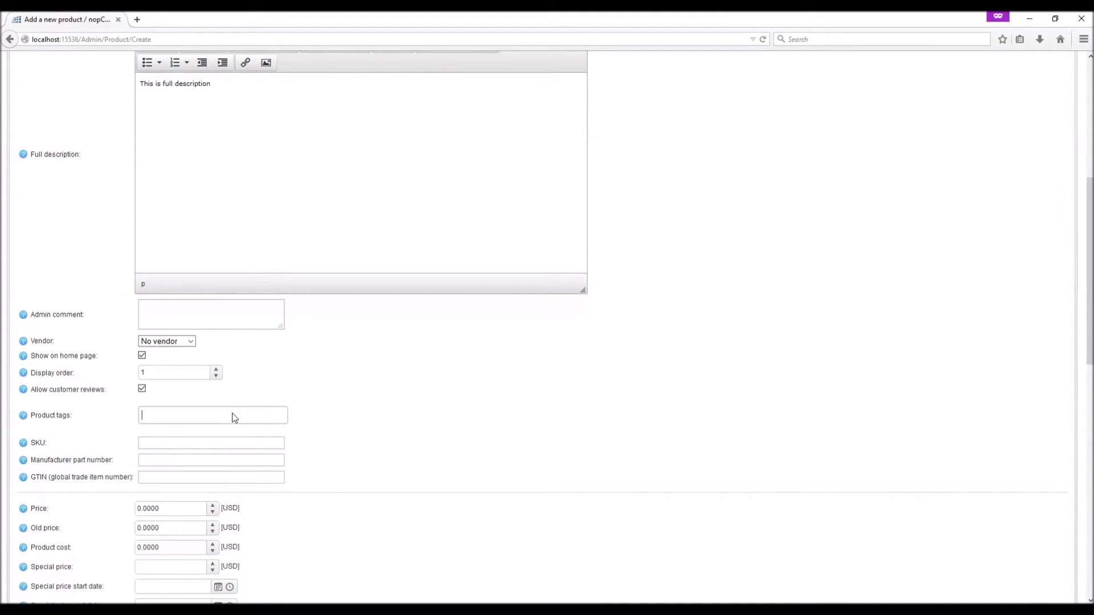
pyautogui.write('motorola')
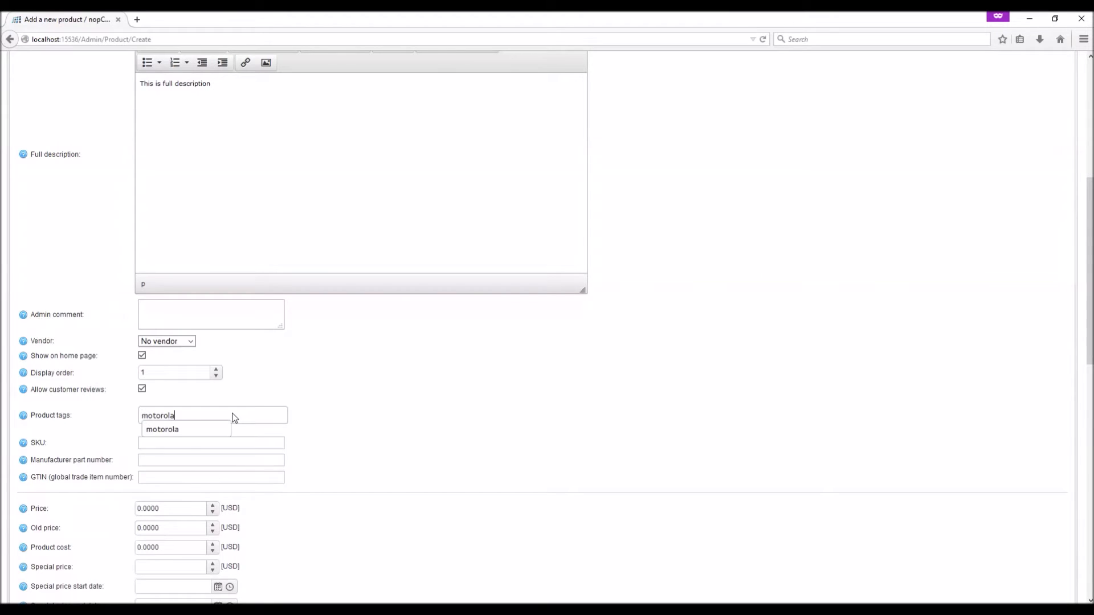
pyautogui.write('android')
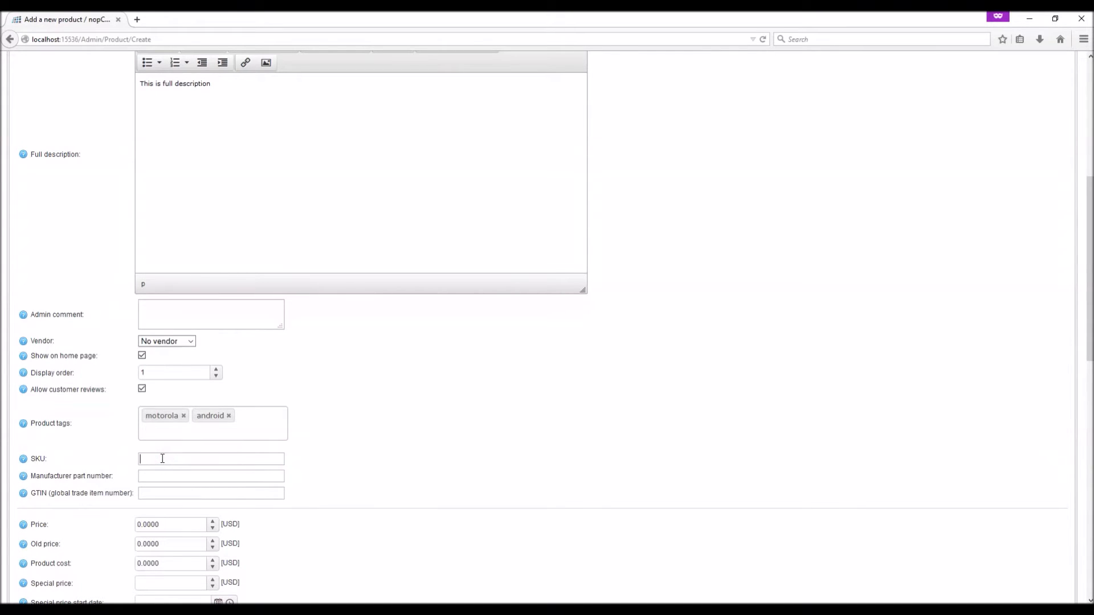
pyautogui.moveTo(984, 324)
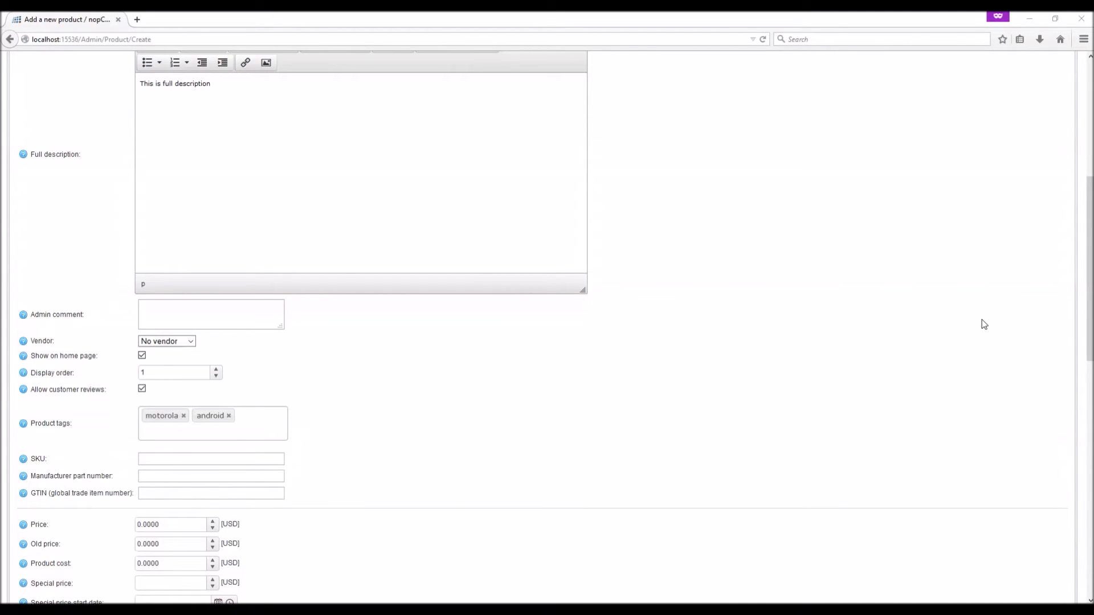
# Step: Give the product SKU 101 and manufacturer part number MPN 101
pyautogui.click(210, 458)
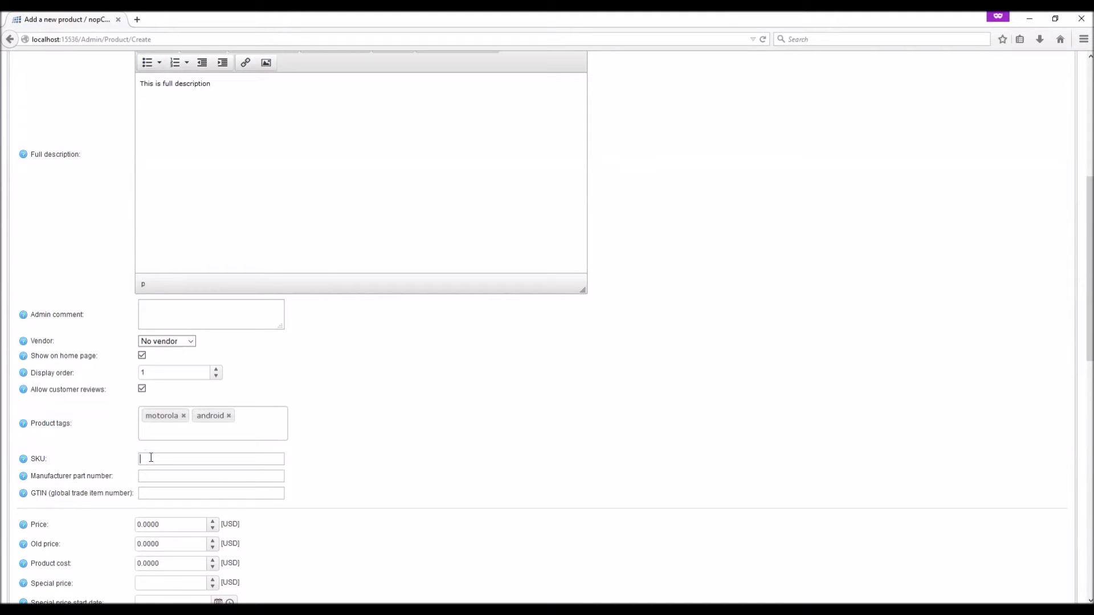
pyautogui.write('SKU 101')
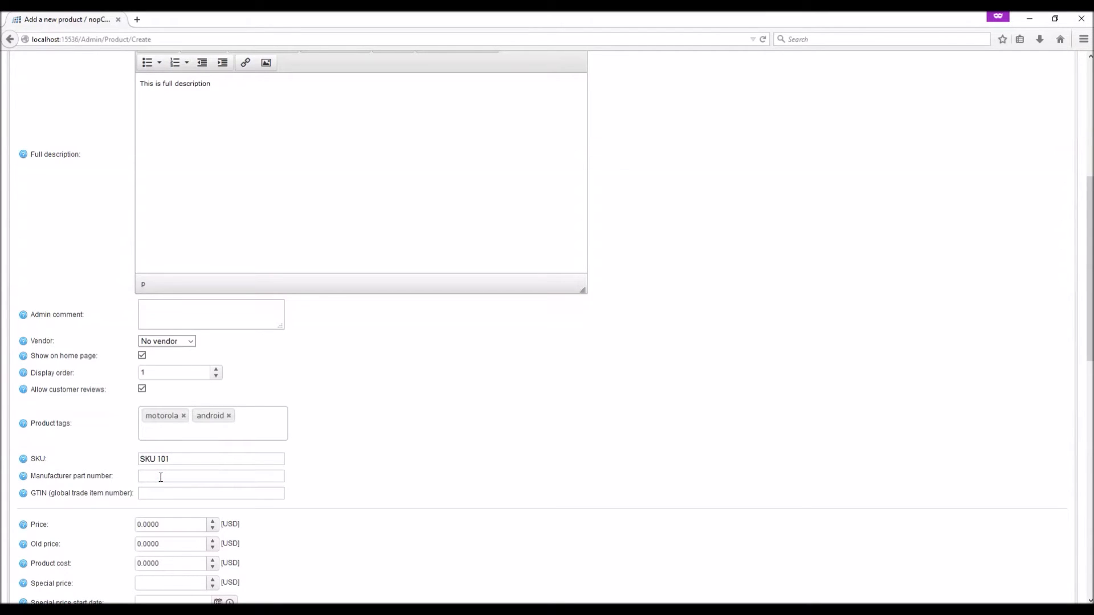
pyautogui.write('MPN 101')
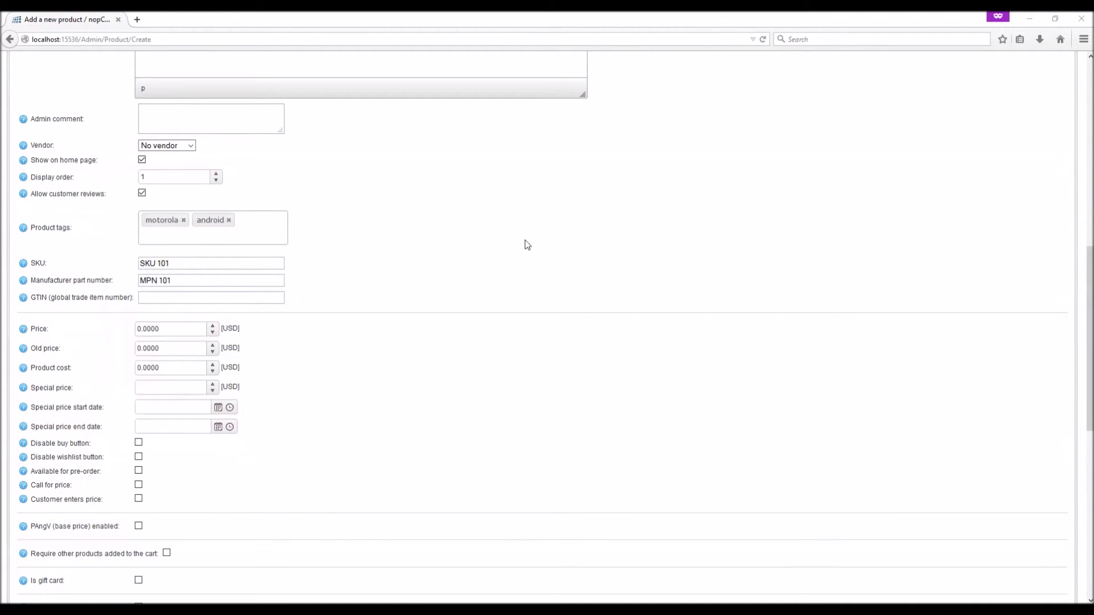
pyautogui.click(171, 329)
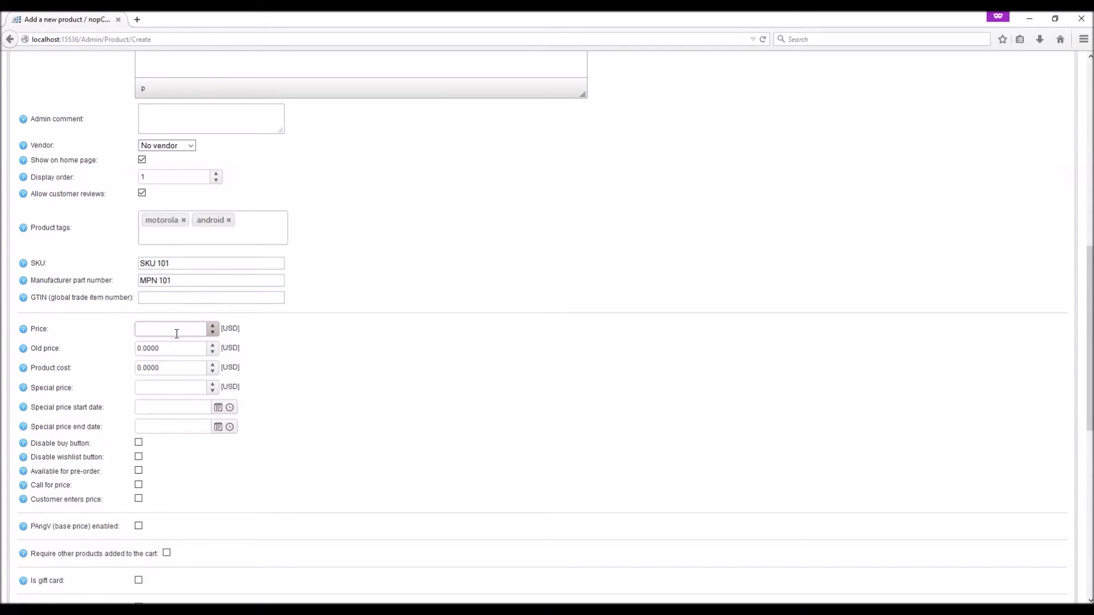
# Step: Set price 100, old price 120 and product cost 70 USD
pyautogui.write('100.0000')
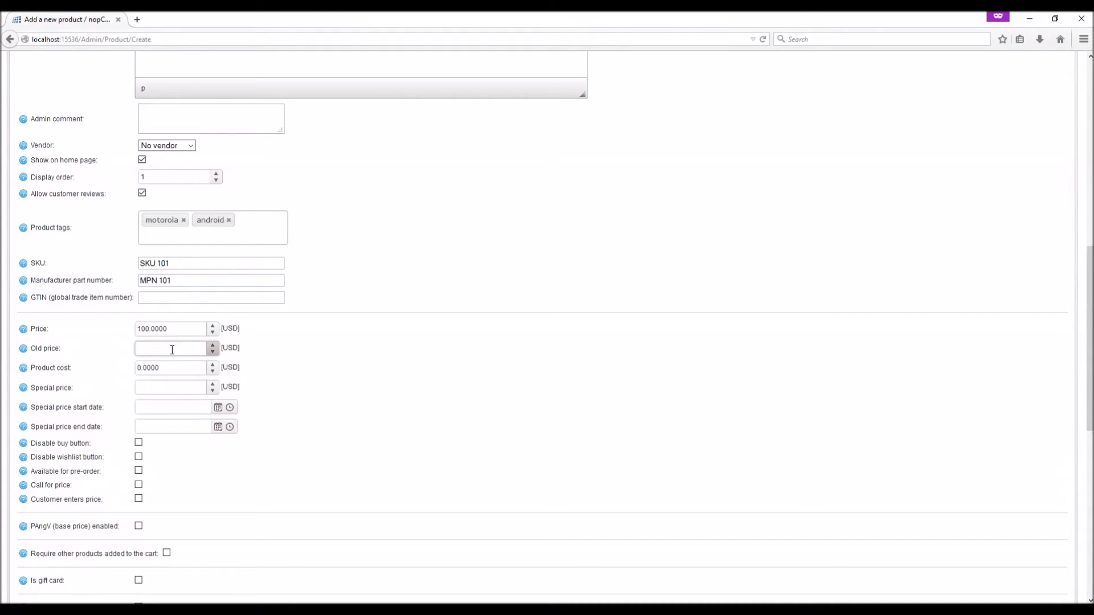
pyautogui.click(171, 348)
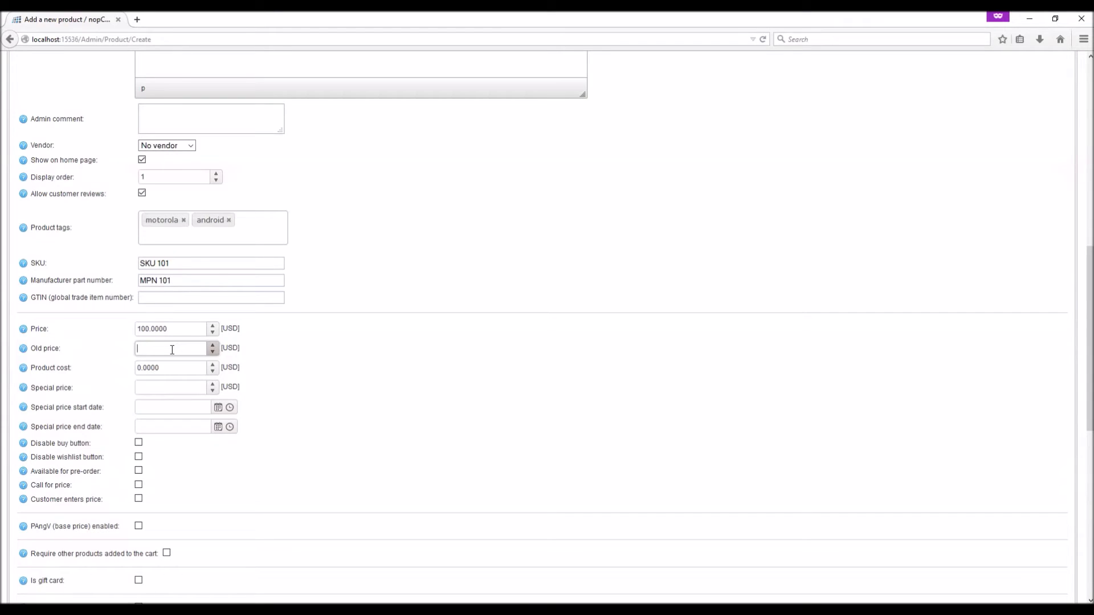
pyautogui.write('120.0000')
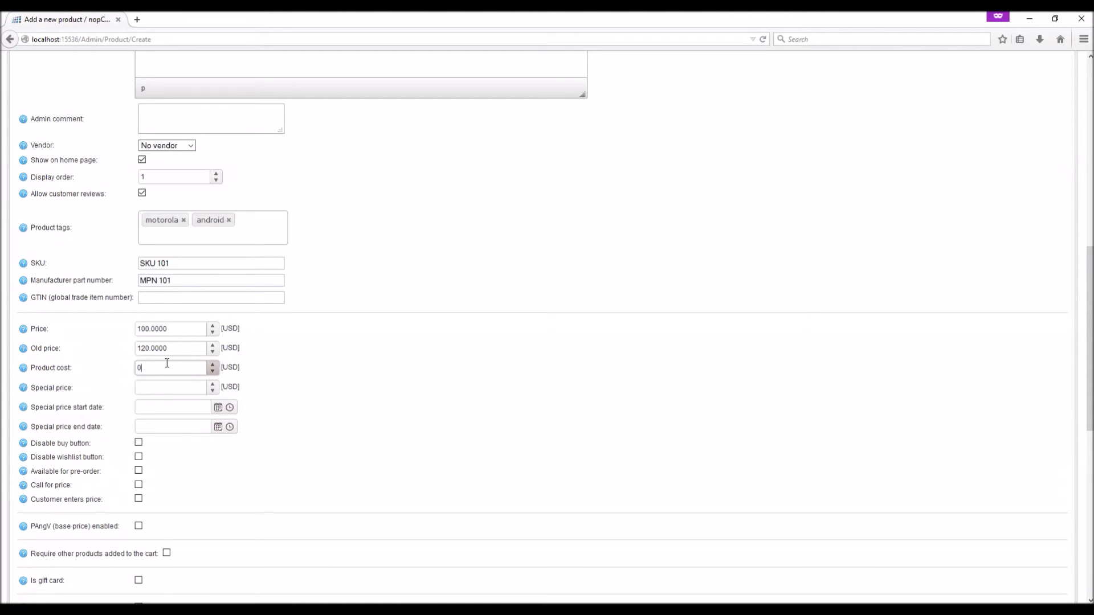
pyautogui.write('70')
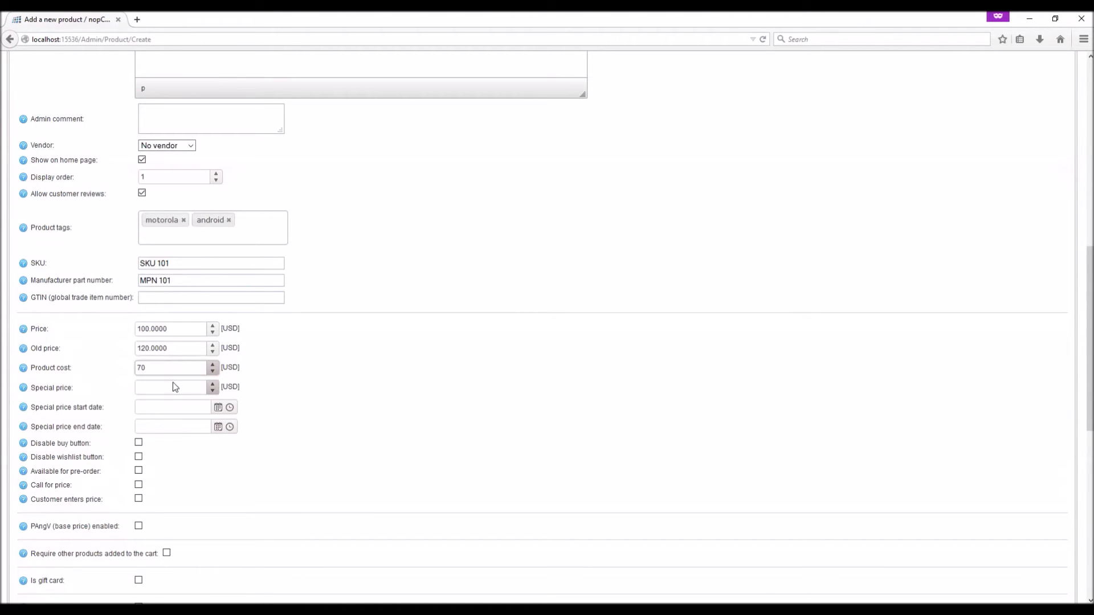
pyautogui.click(171, 388)
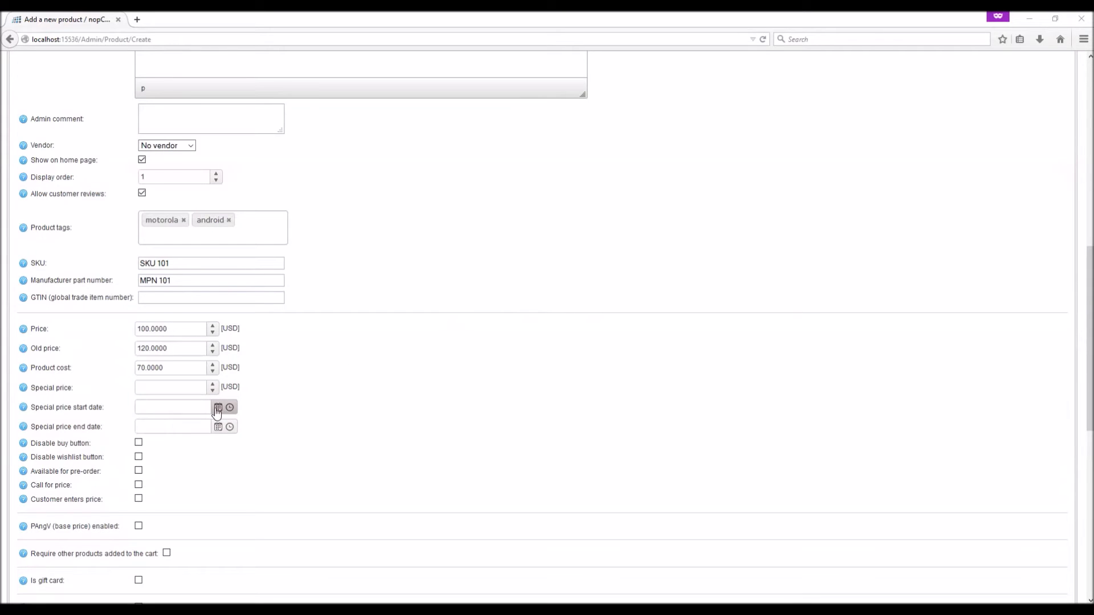
pyautogui.scroll(-3)
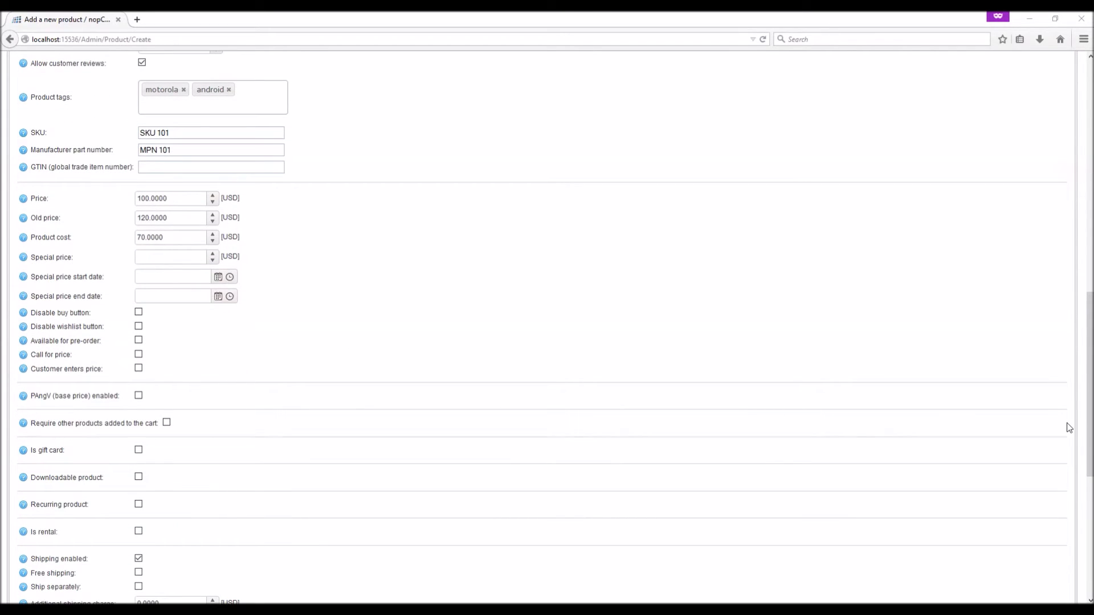
pyautogui.moveTo(644, 418)
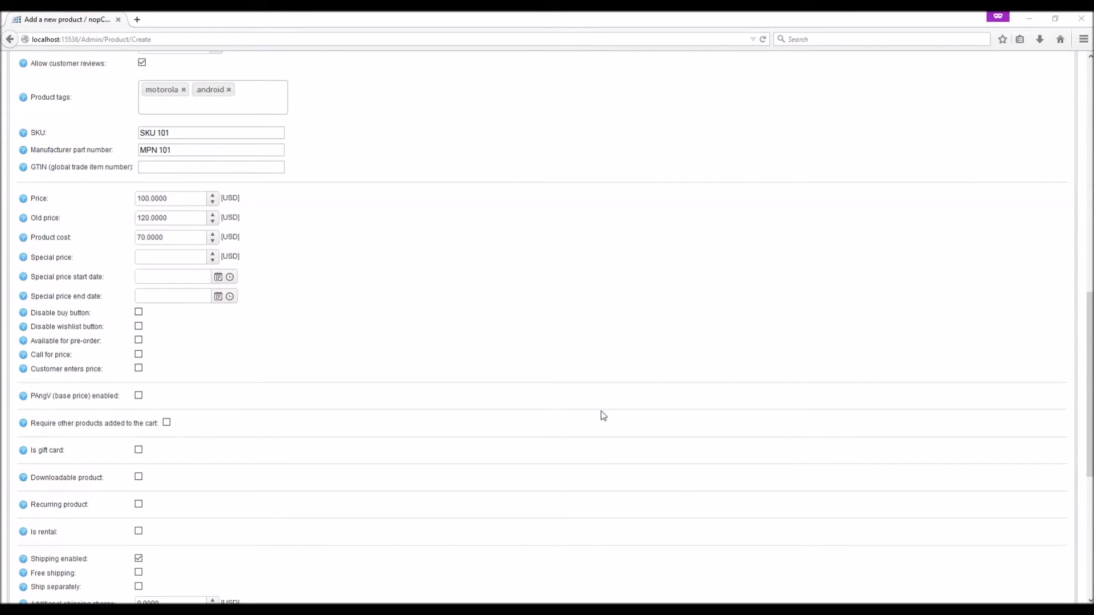
pyautogui.click(138, 312)
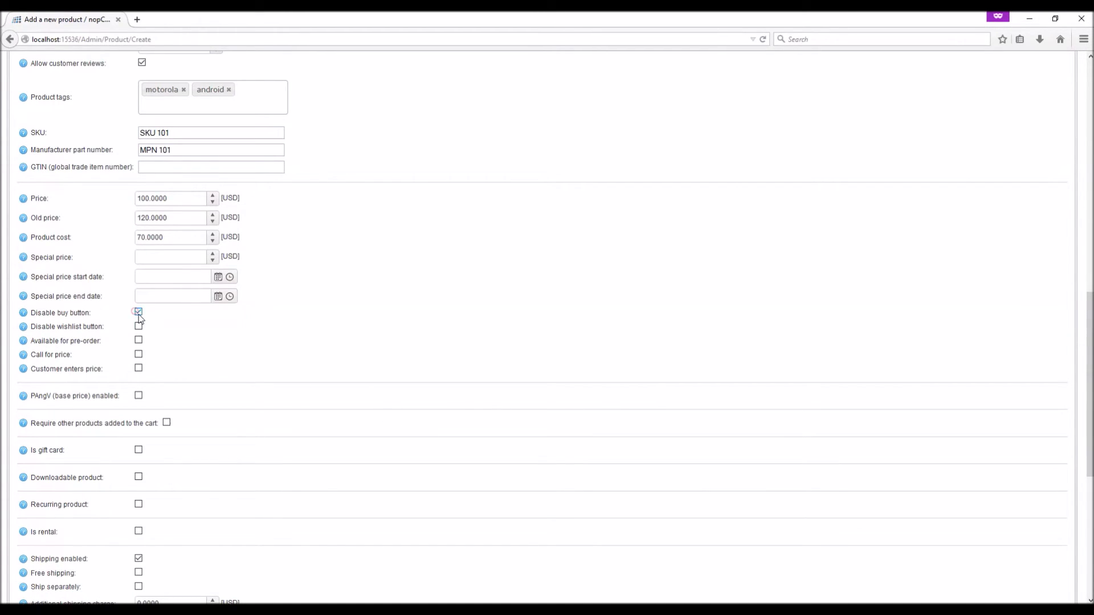
pyautogui.click(138, 326)
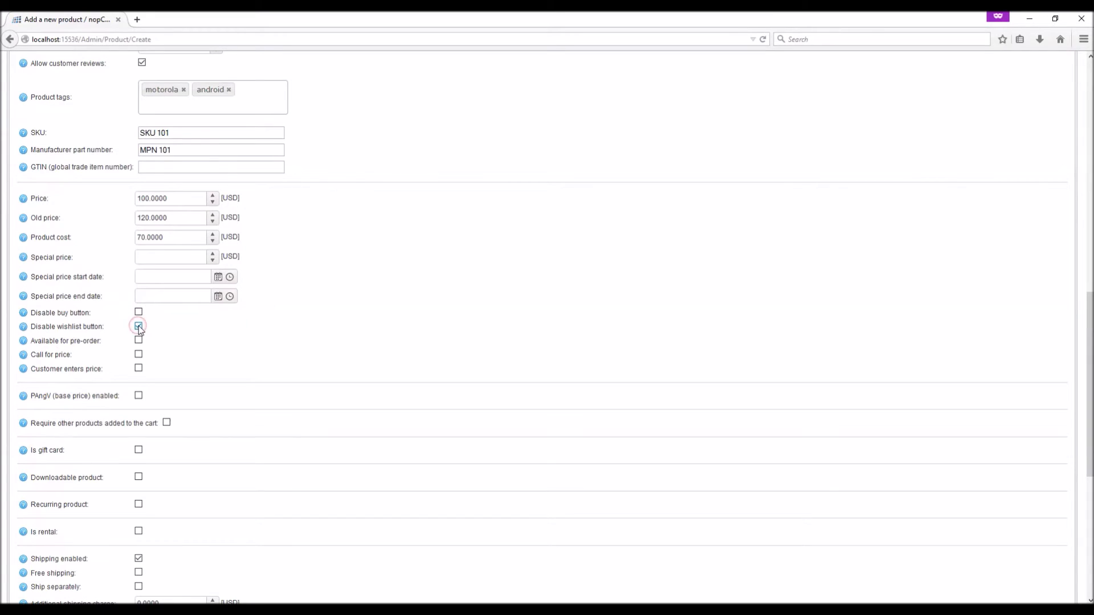
pyautogui.click(137, 341)
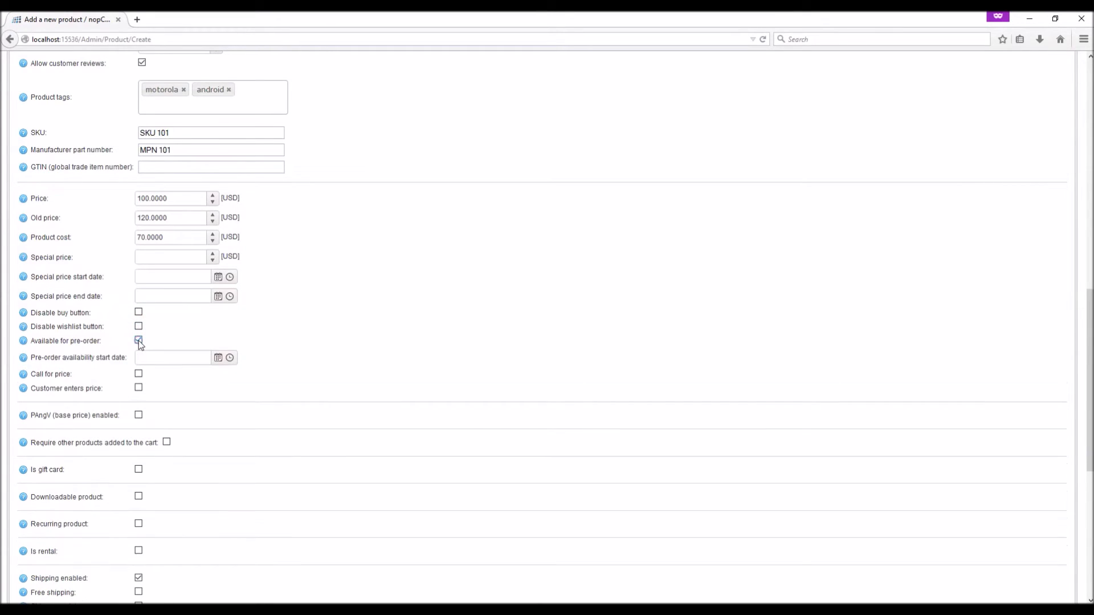
pyautogui.click(138, 341)
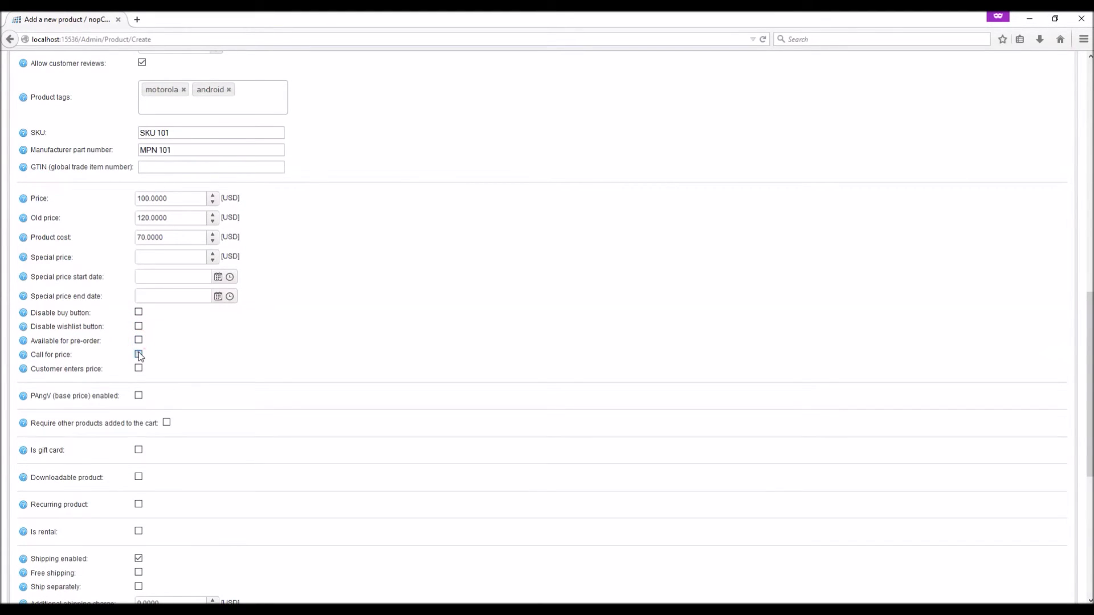
pyautogui.click(138, 368)
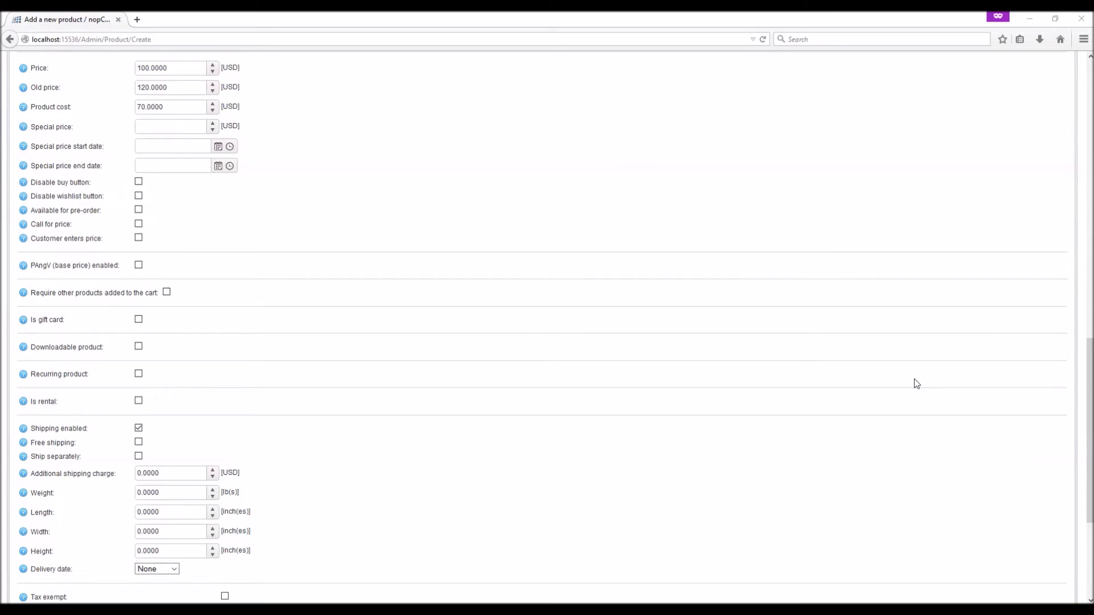
pyautogui.moveTo(245, 417)
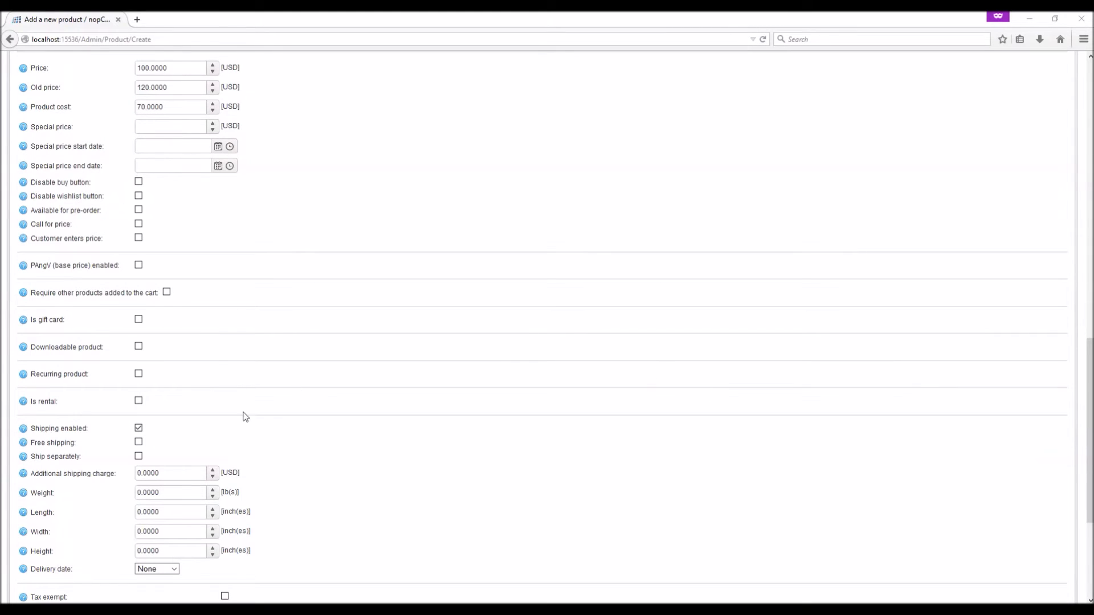
pyautogui.click(138, 319)
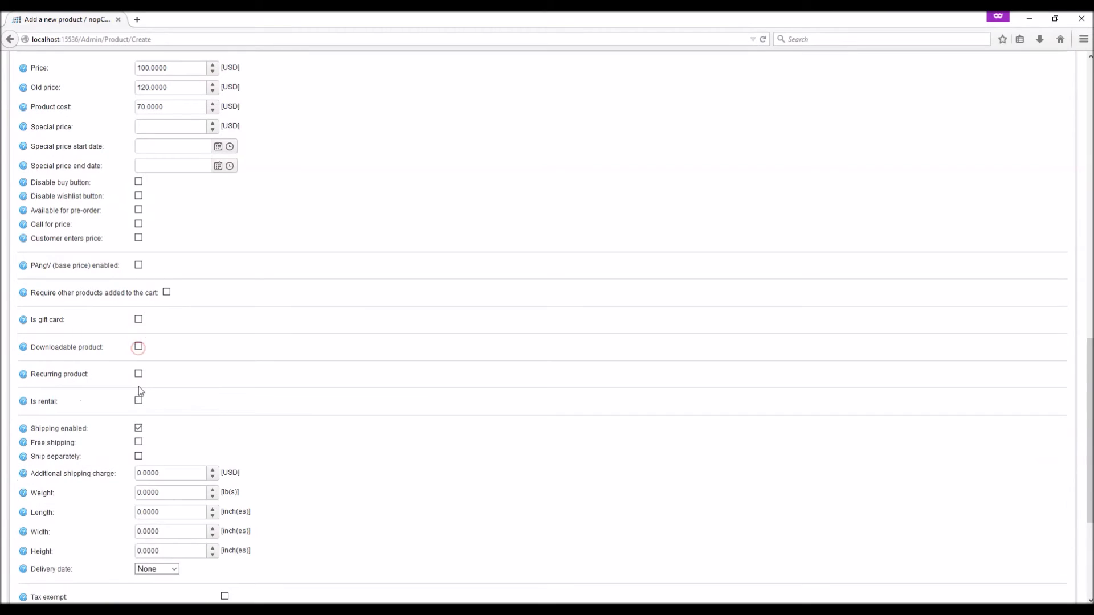
pyautogui.moveTo(139, 401)
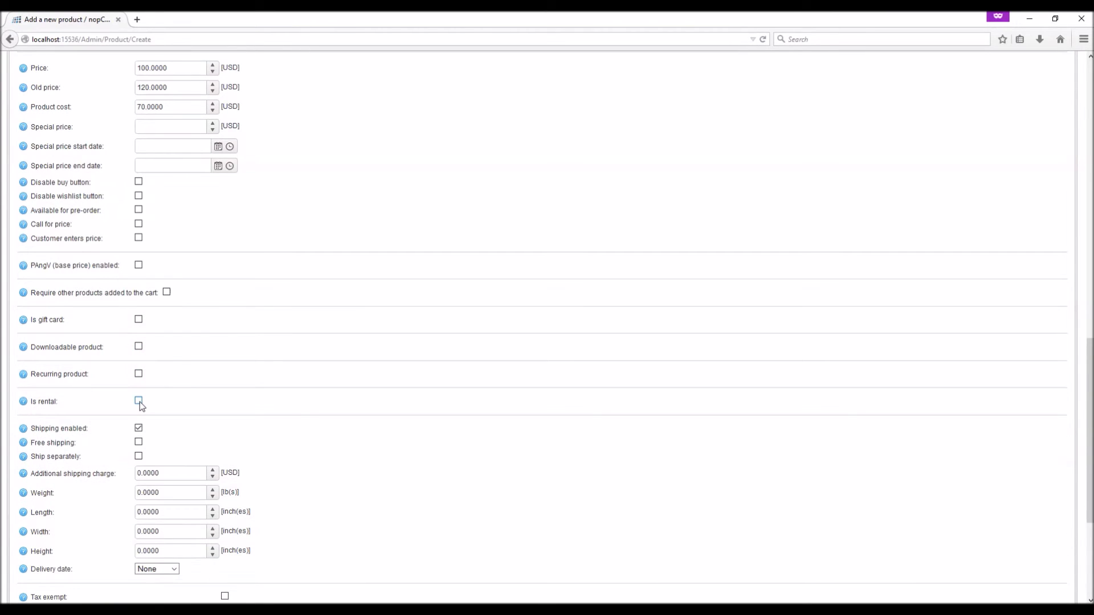
# Step: Keep shipping enabled and leave free shipping turned off
pyautogui.scroll(-3)
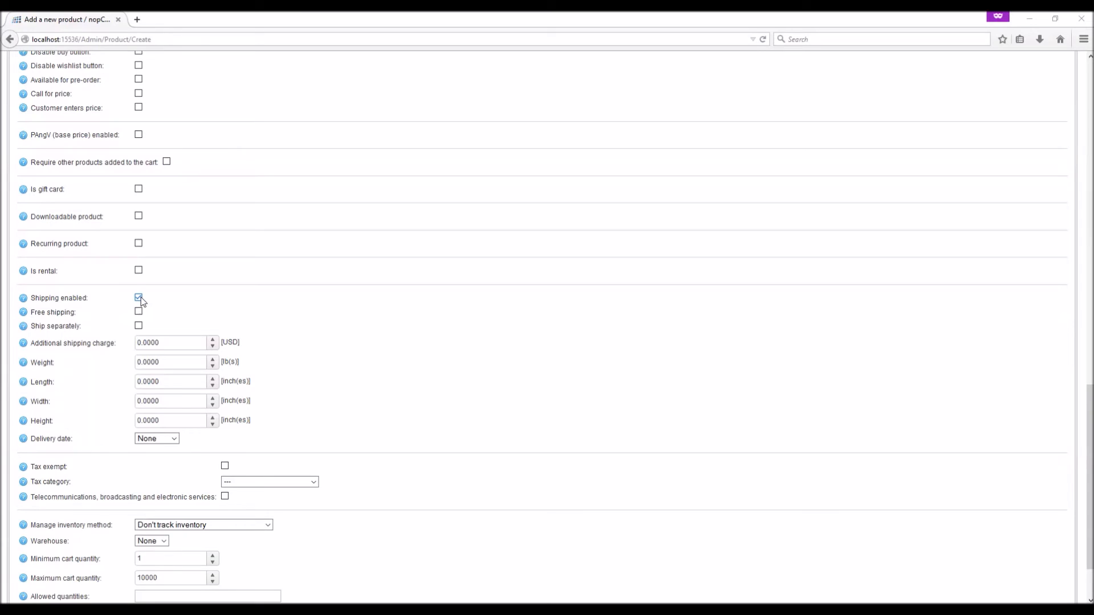
pyautogui.click(138, 297)
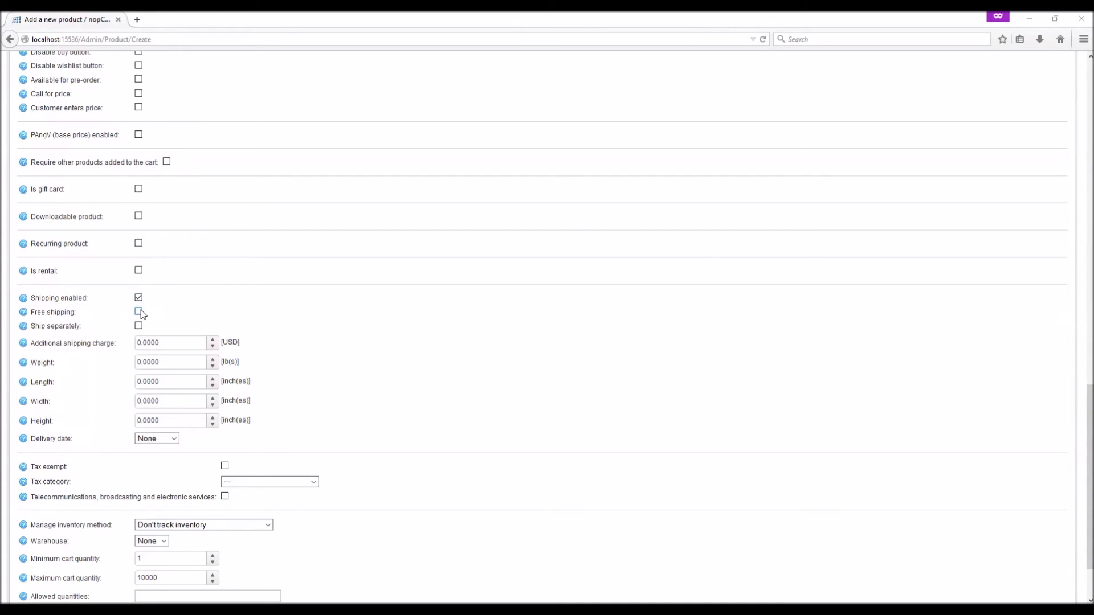
pyautogui.click(138, 312)
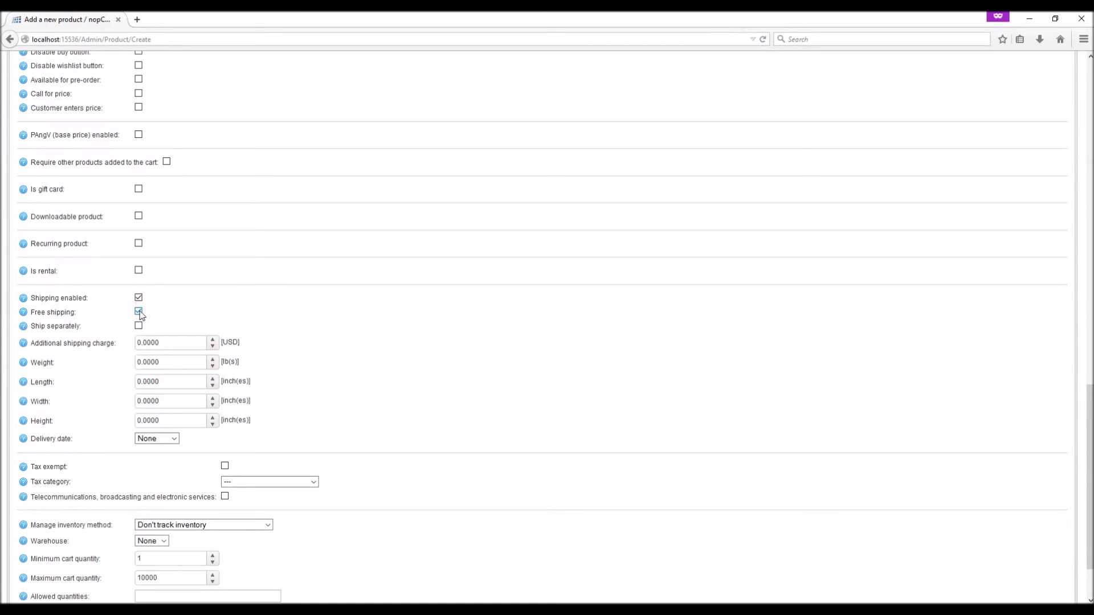
pyautogui.click(138, 312)
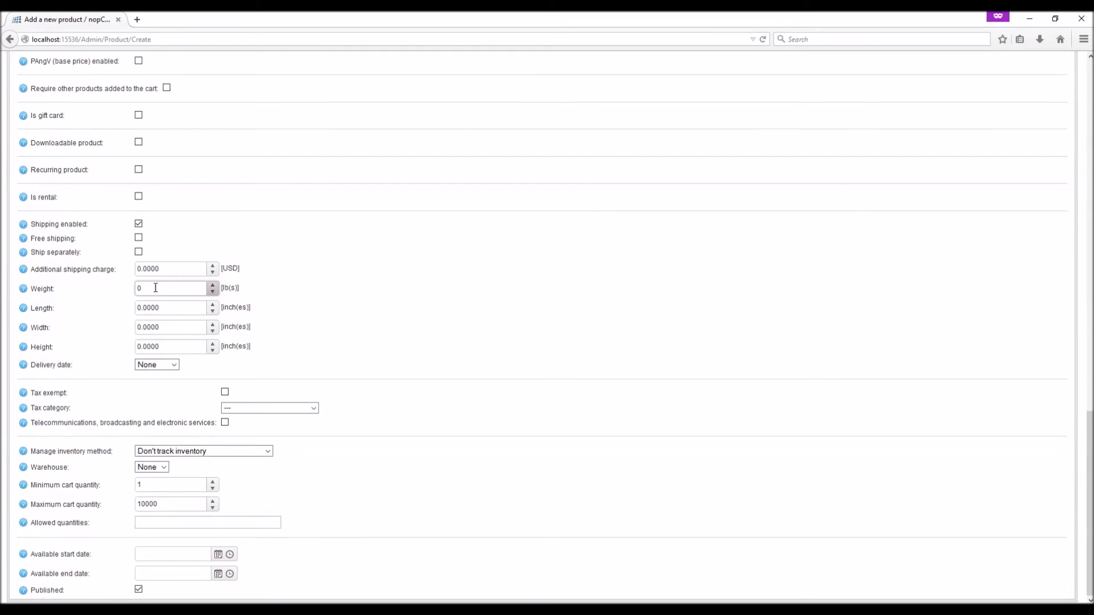
# Step: Set weight 10 lb and dimensions 1 × 2 × 2 inches
pyautogui.write('10')
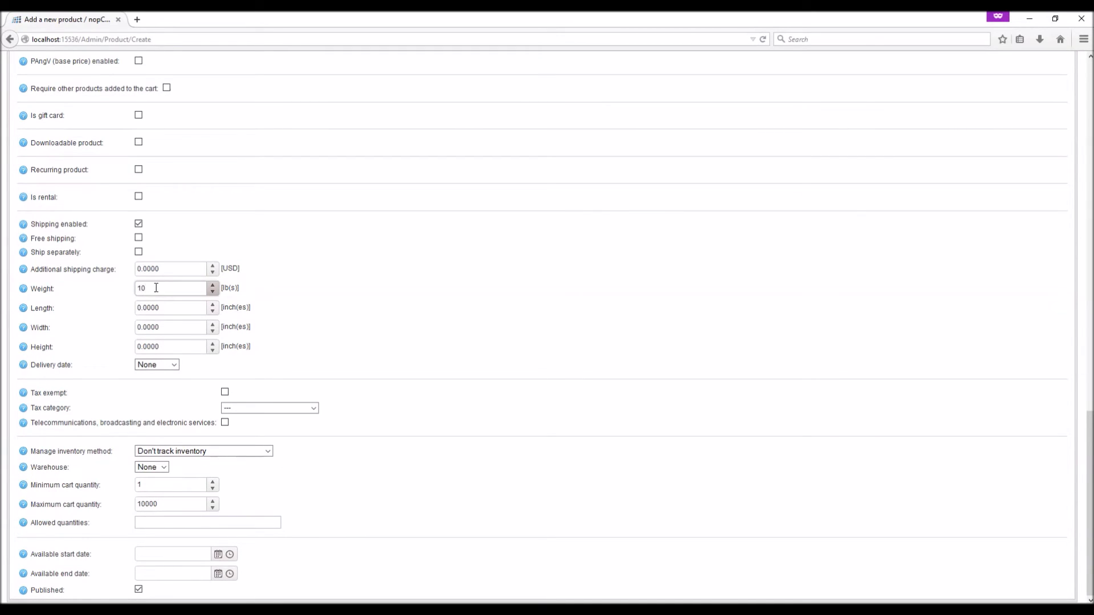
pyautogui.write('1')
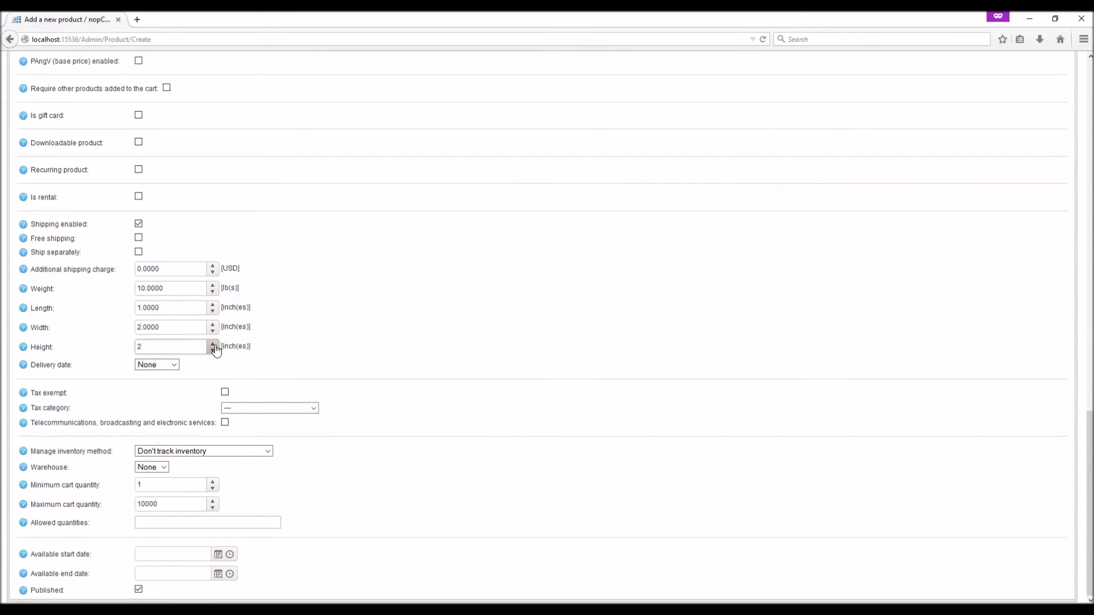
pyautogui.click(214, 343)
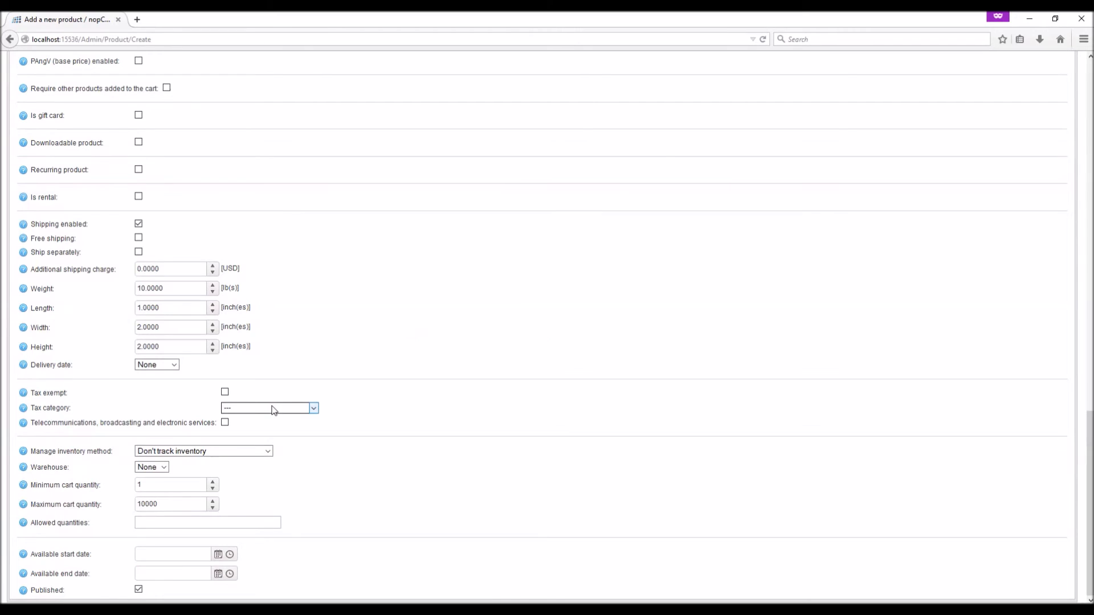
# Step: Leave the product not tax exempt with no tax category and inventory set to Don't track inventory
pyautogui.click(269, 408)
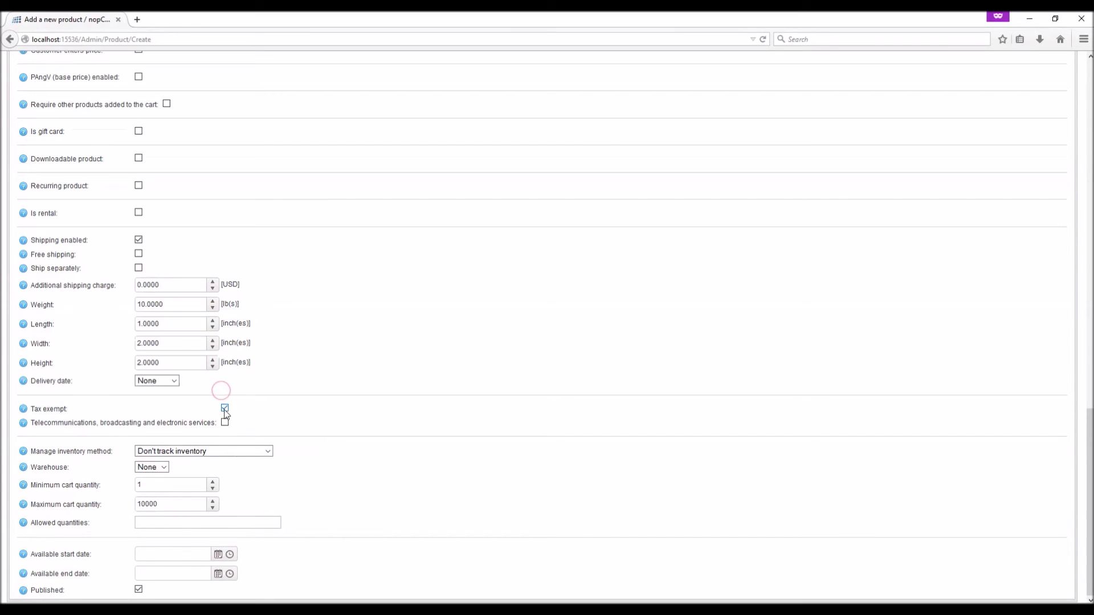
pyautogui.click(225, 410)
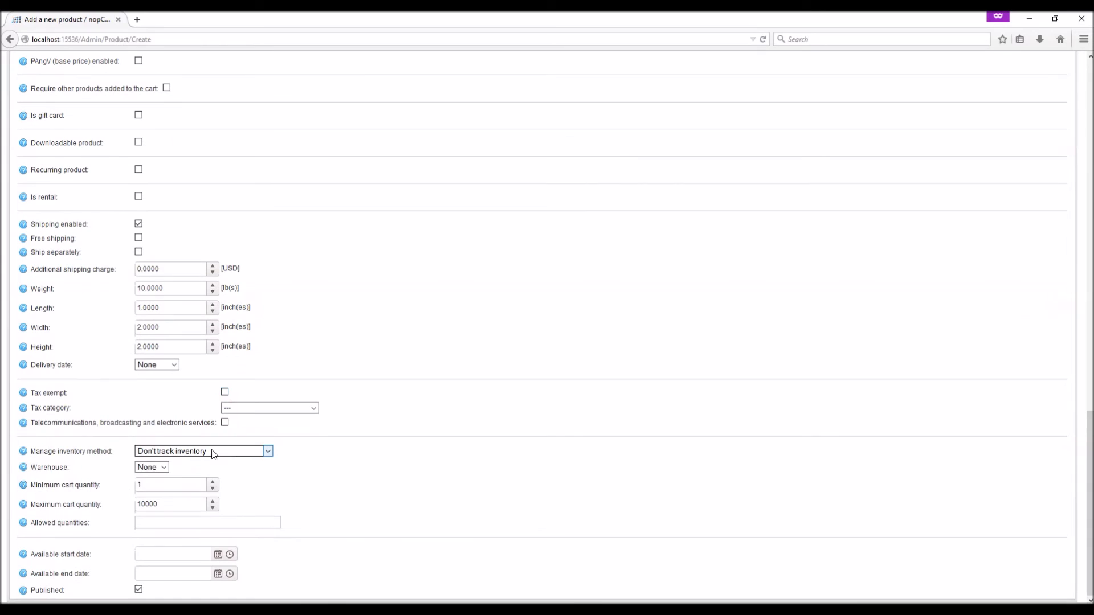
pyautogui.click(203, 451)
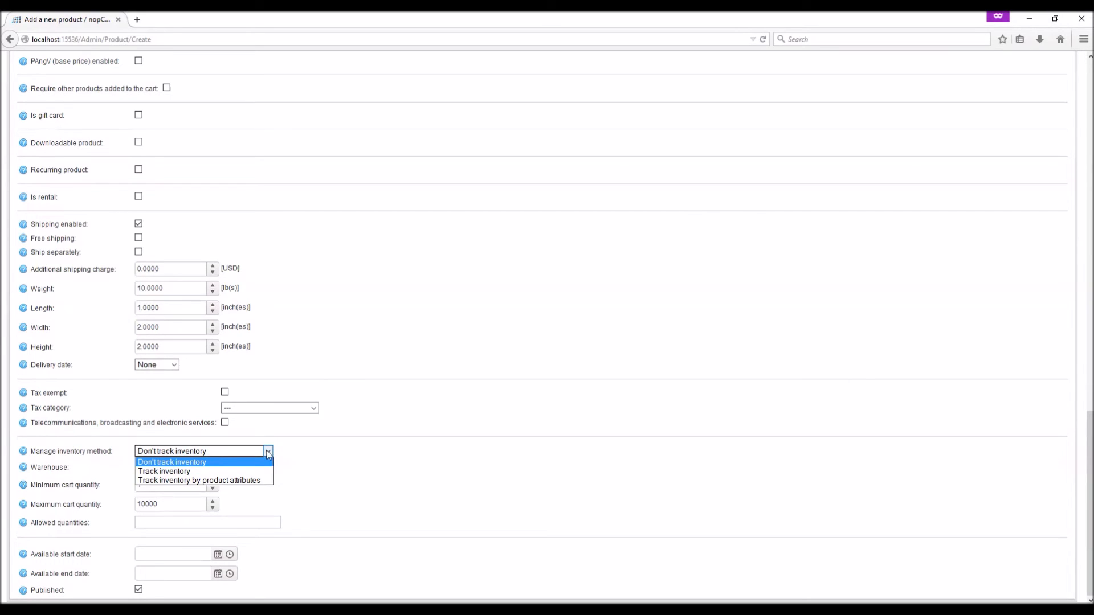
pyautogui.click(172, 461)
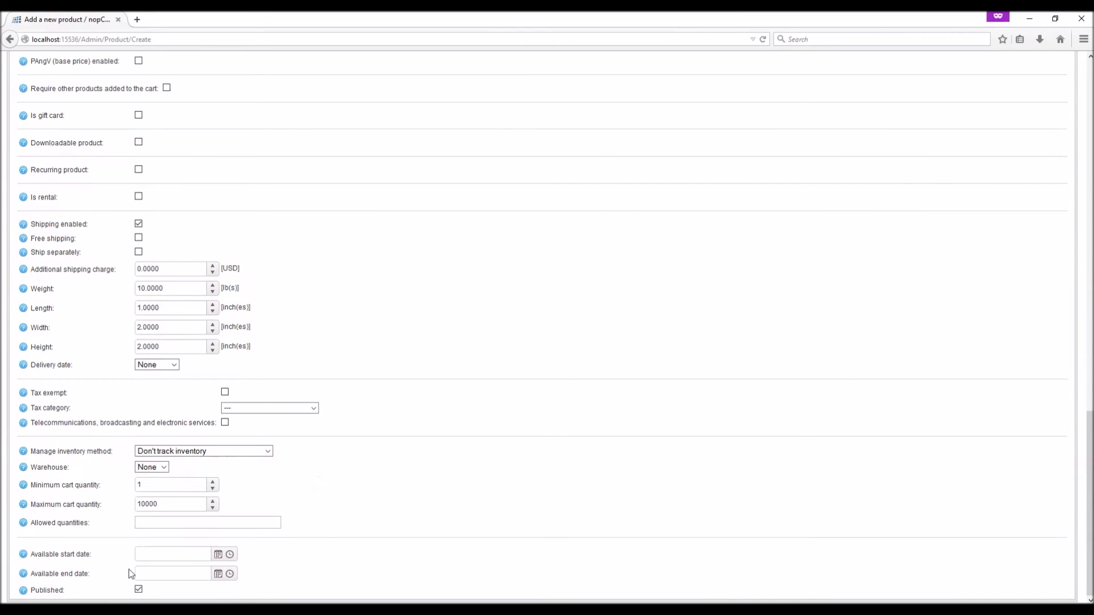
pyautogui.click(138, 590)
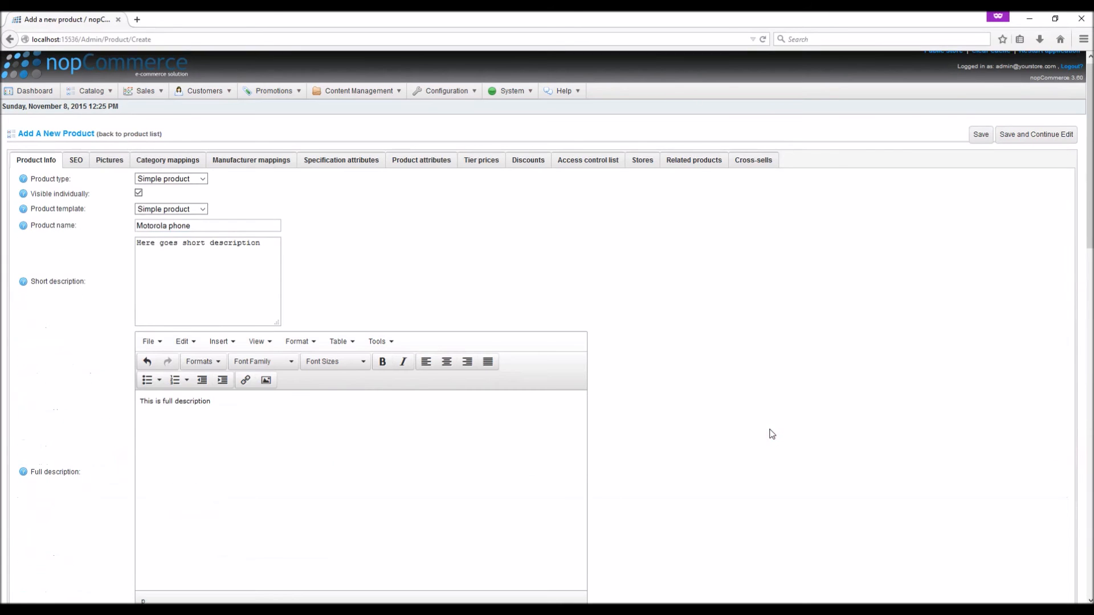
pyautogui.moveTo(898, 248)
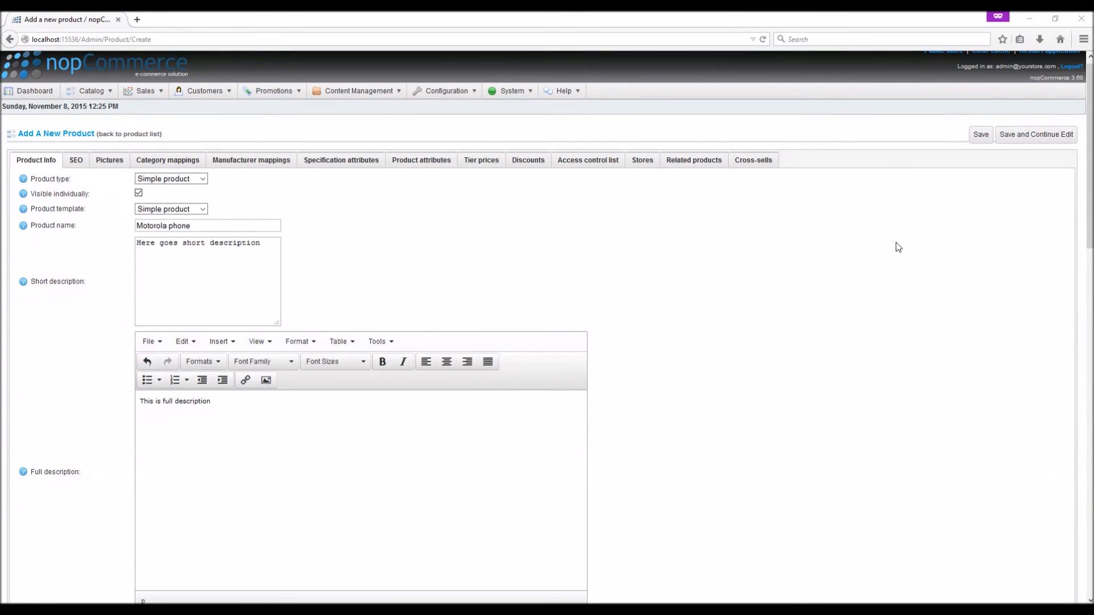
# Step: Save the Motorola phone product and continue editing it, now product ID 53
pyautogui.click(1036, 134)
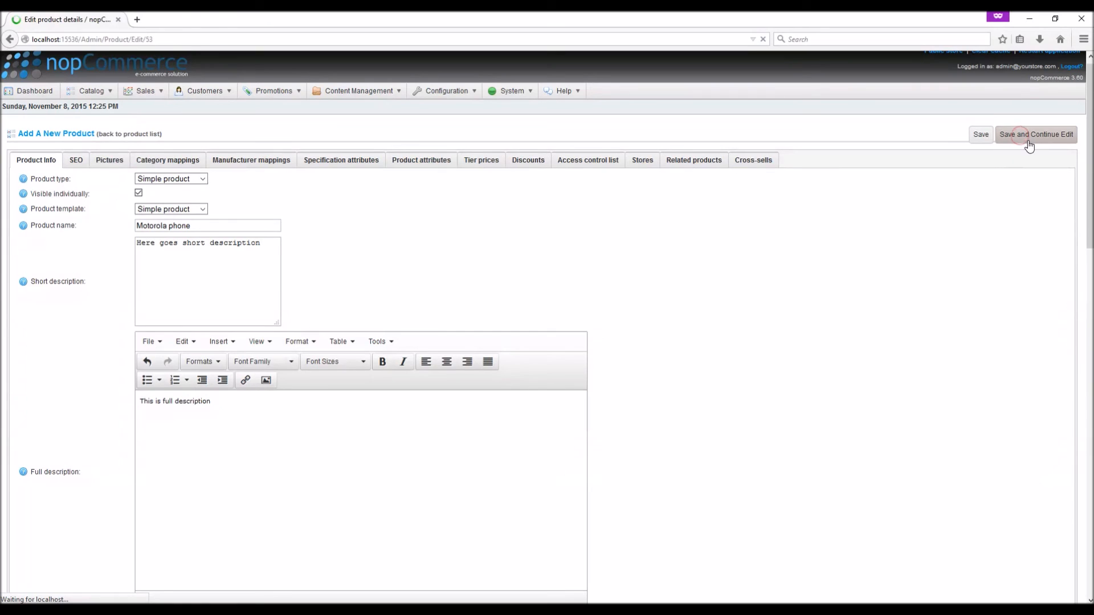
pyautogui.click(1037, 134)
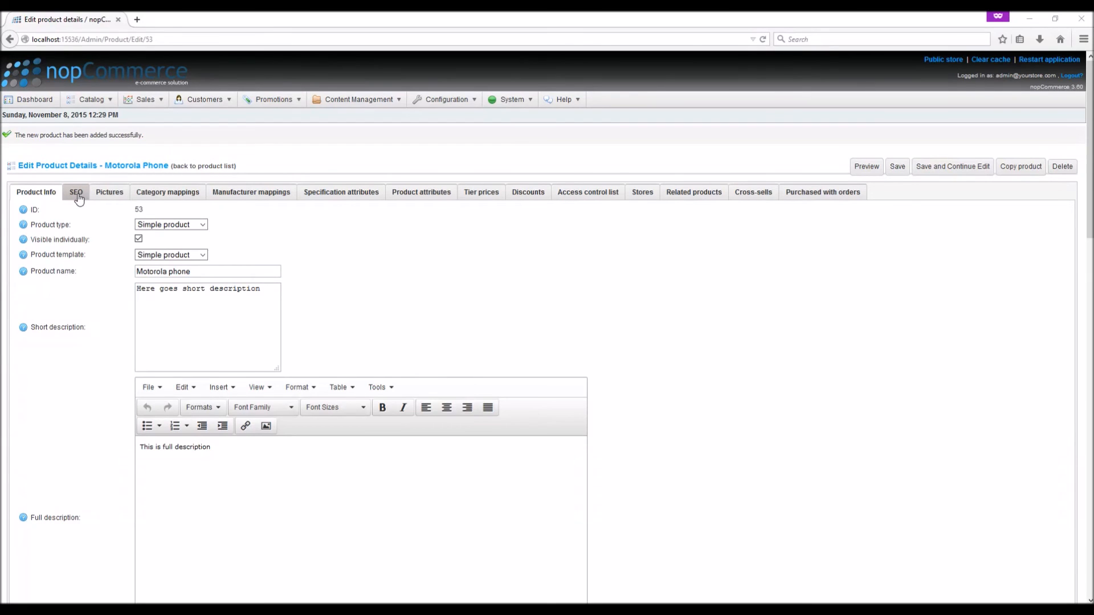
# Step: Review the SEO meta fields unchanged and move to the product's Pictures section
pyautogui.click(75, 191)
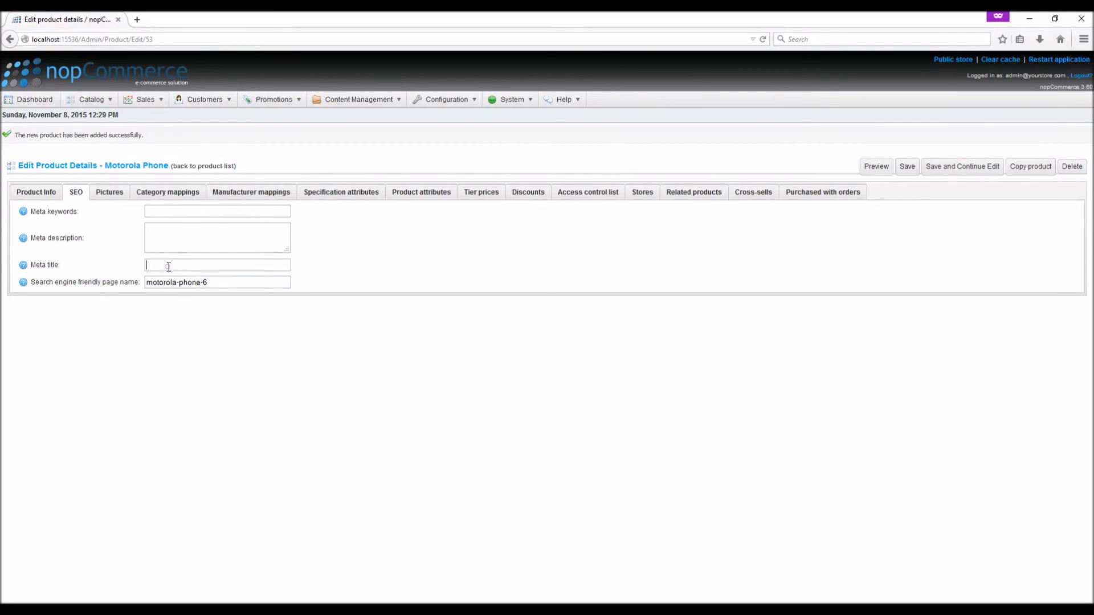
pyautogui.moveTo(185, 282)
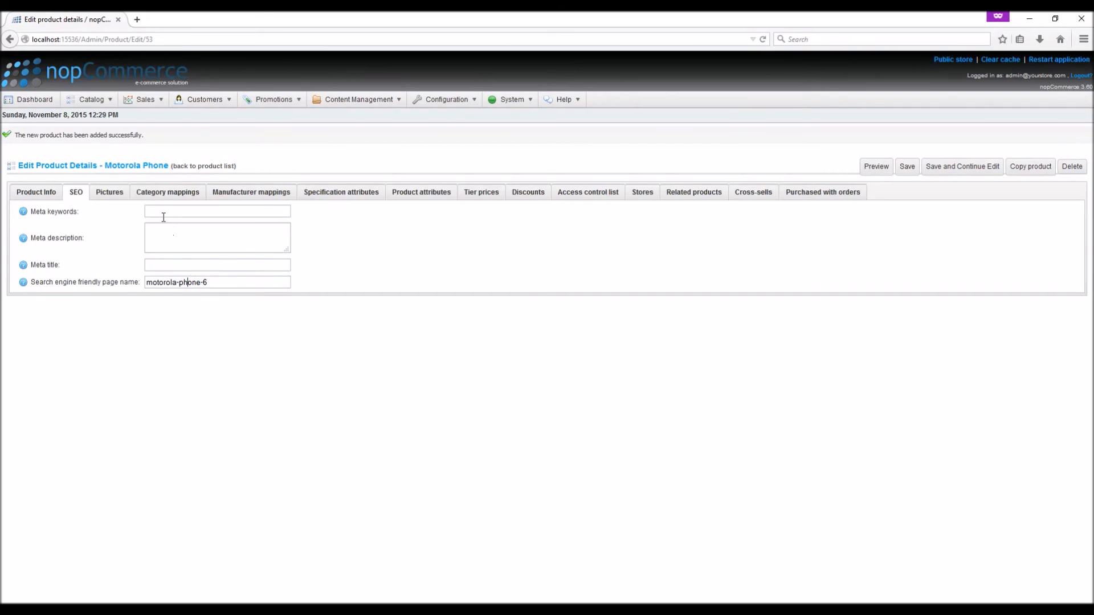
pyautogui.click(109, 191)
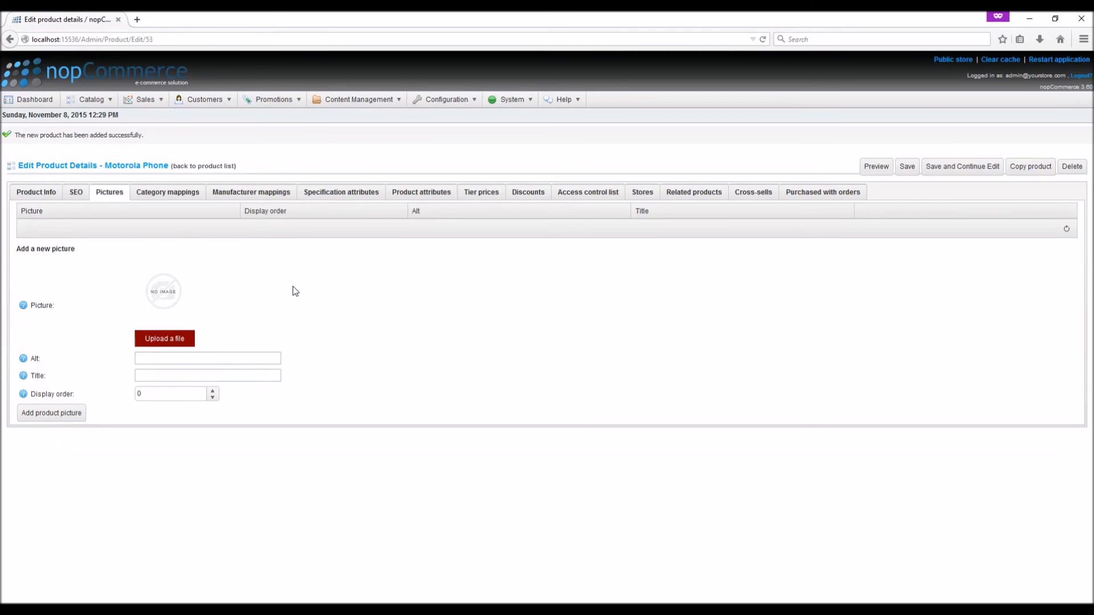
# Step: Attach Pic1 as product picture 1 and Pic2 as picture 2 for the Motorola phone
pyautogui.click(164, 339)
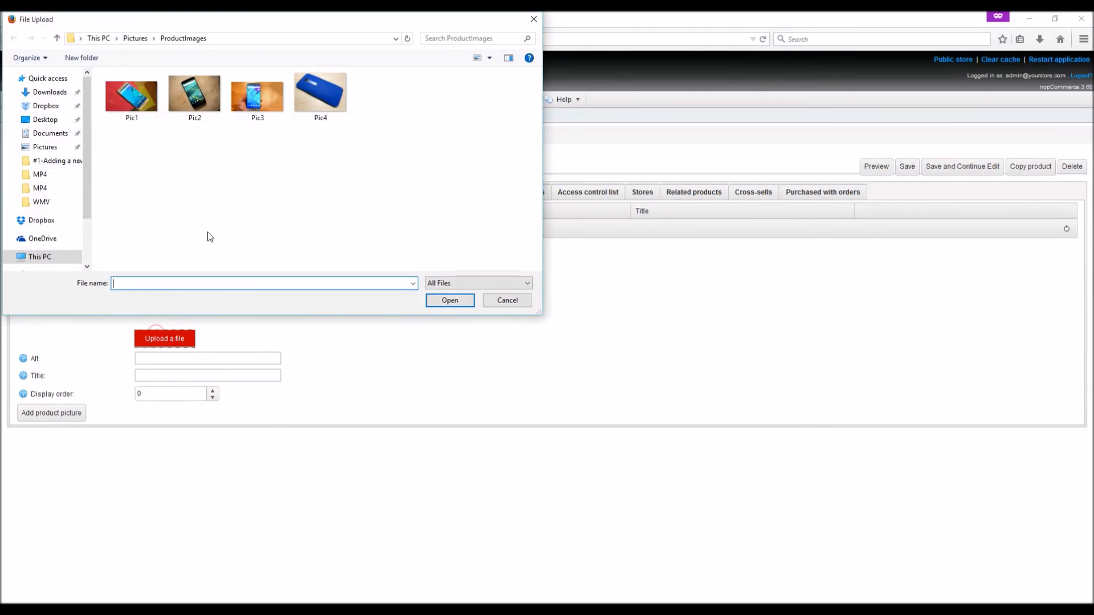
pyautogui.doubleClick(131, 92)
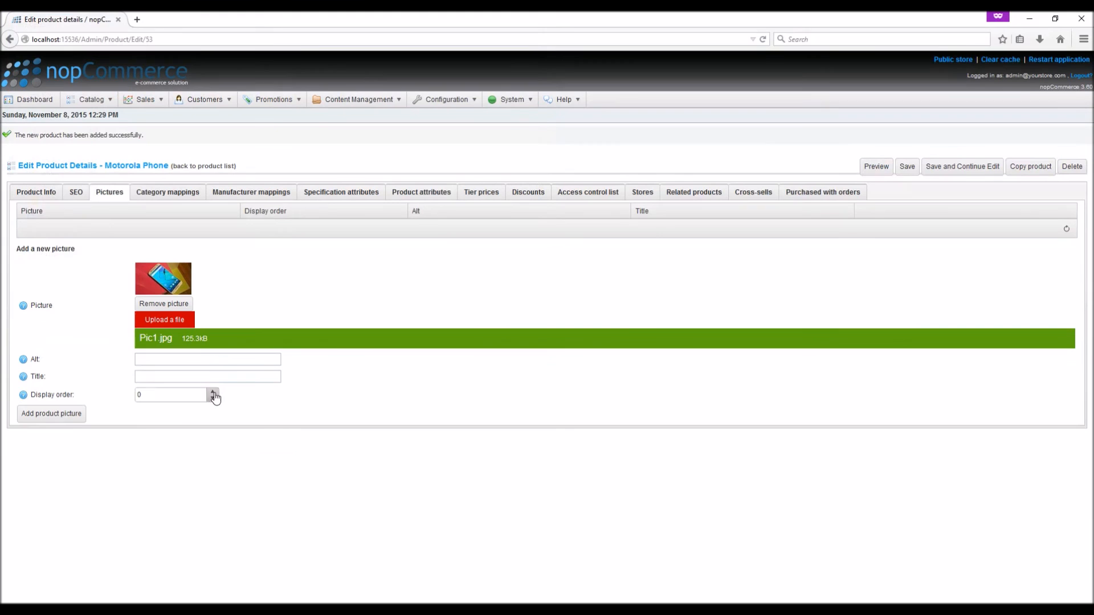
pyautogui.click(51, 413)
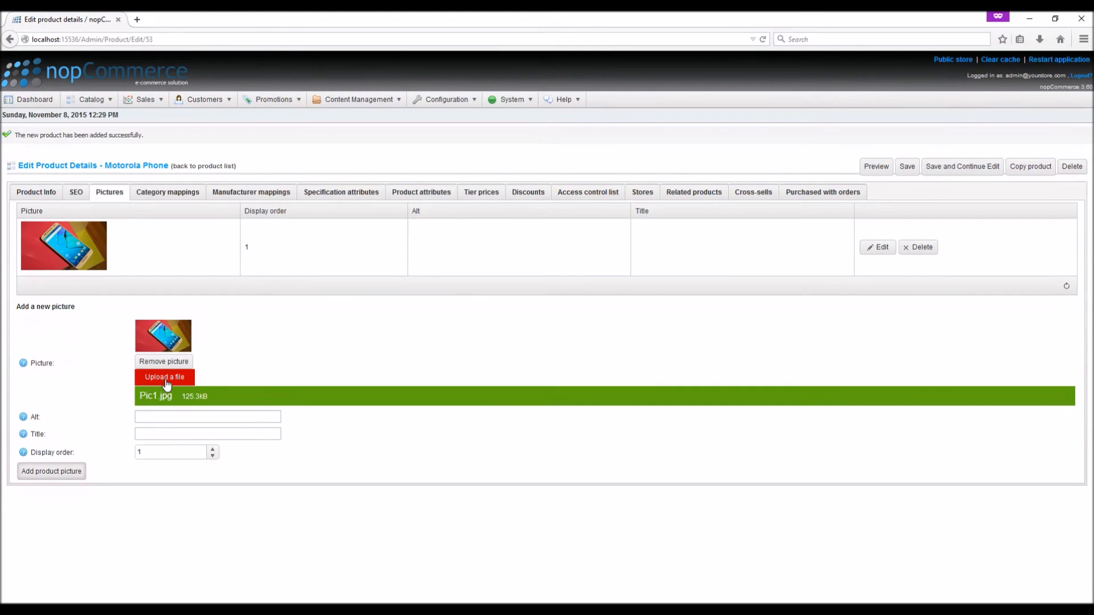
pyautogui.click(164, 378)
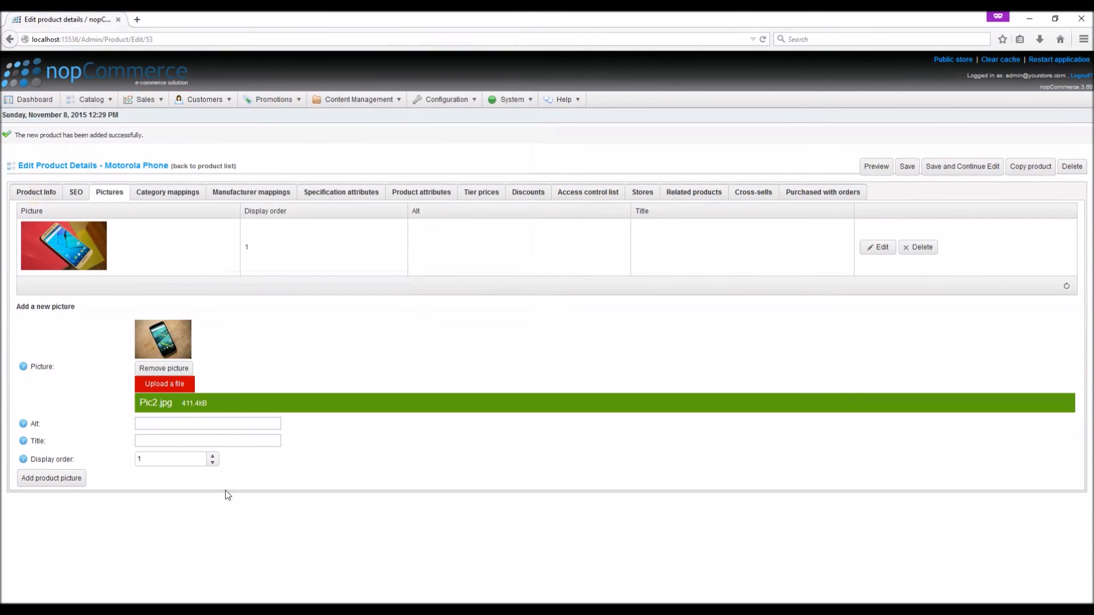
pyautogui.click(51, 478)
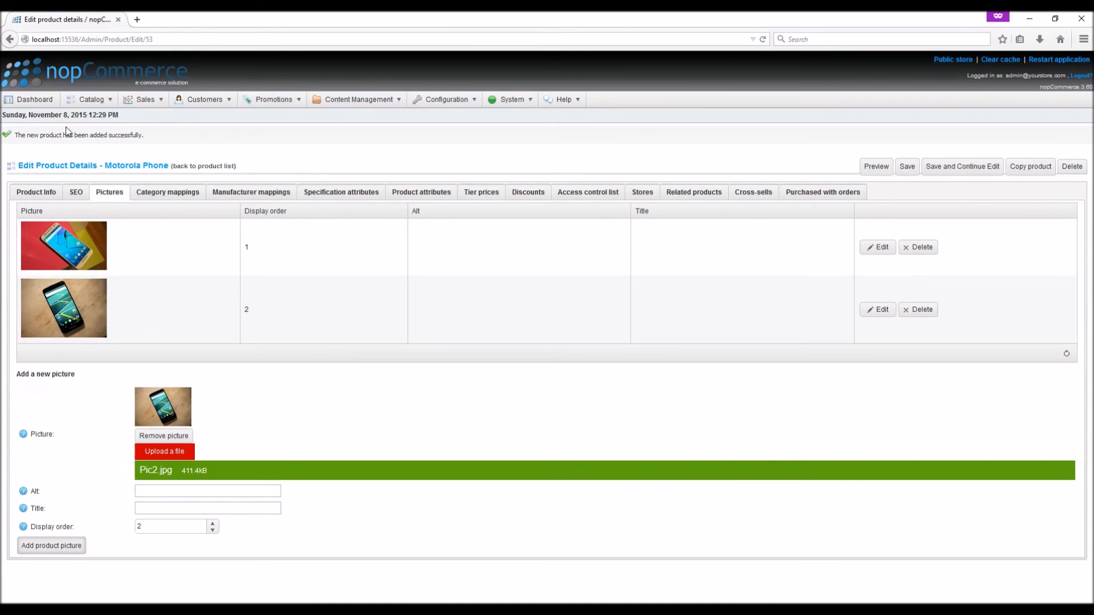
pyautogui.click(166, 191)
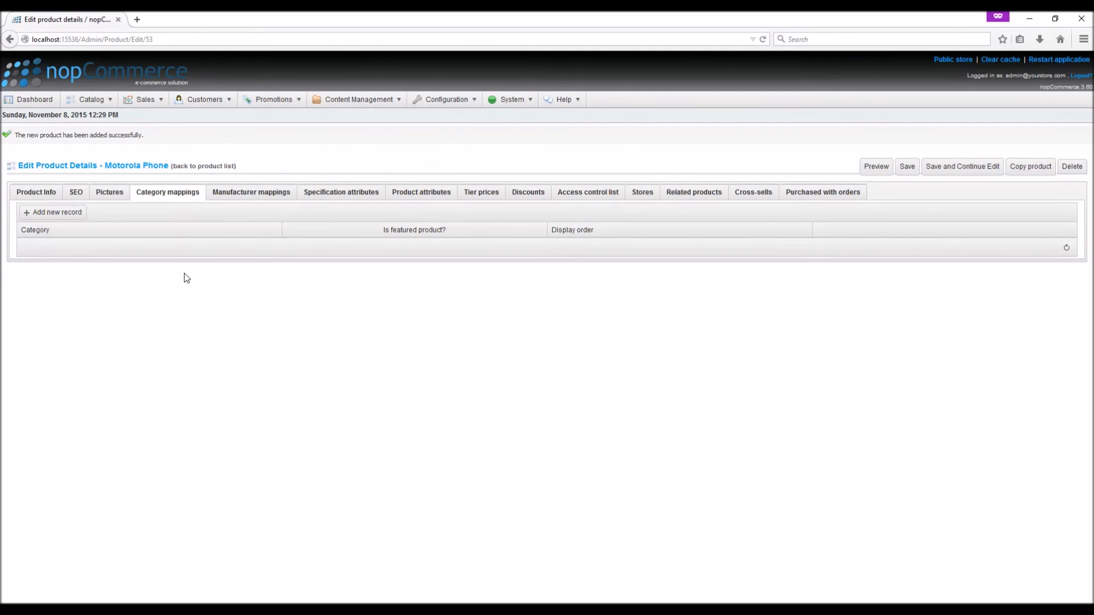
# Step: Add a category record Electronics >> Cell phones, featured, display order 1, and update it
pyautogui.click(52, 212)
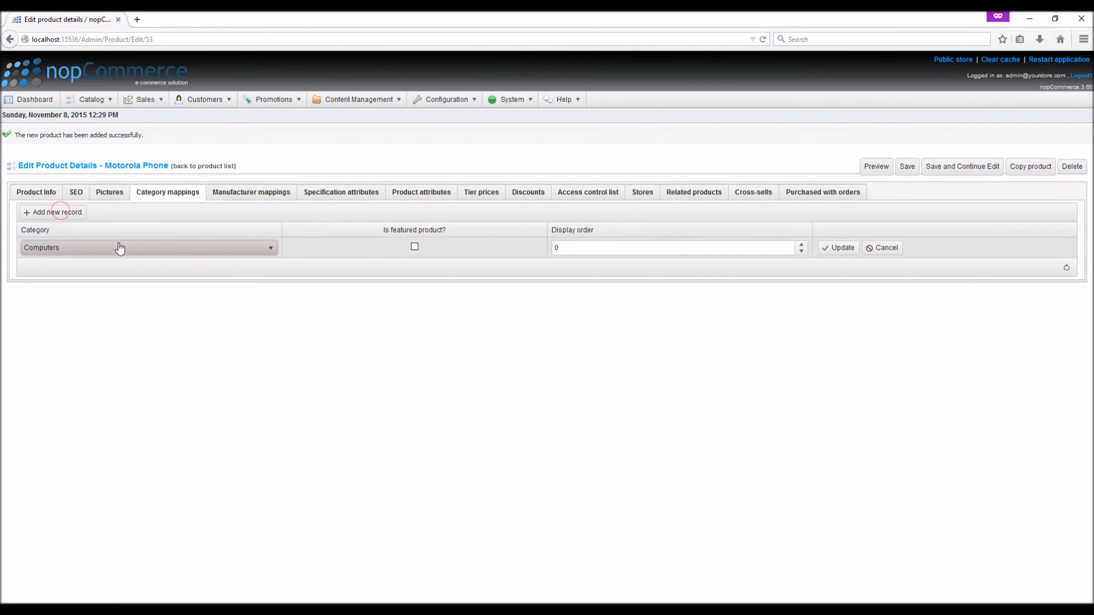
pyautogui.click(147, 247)
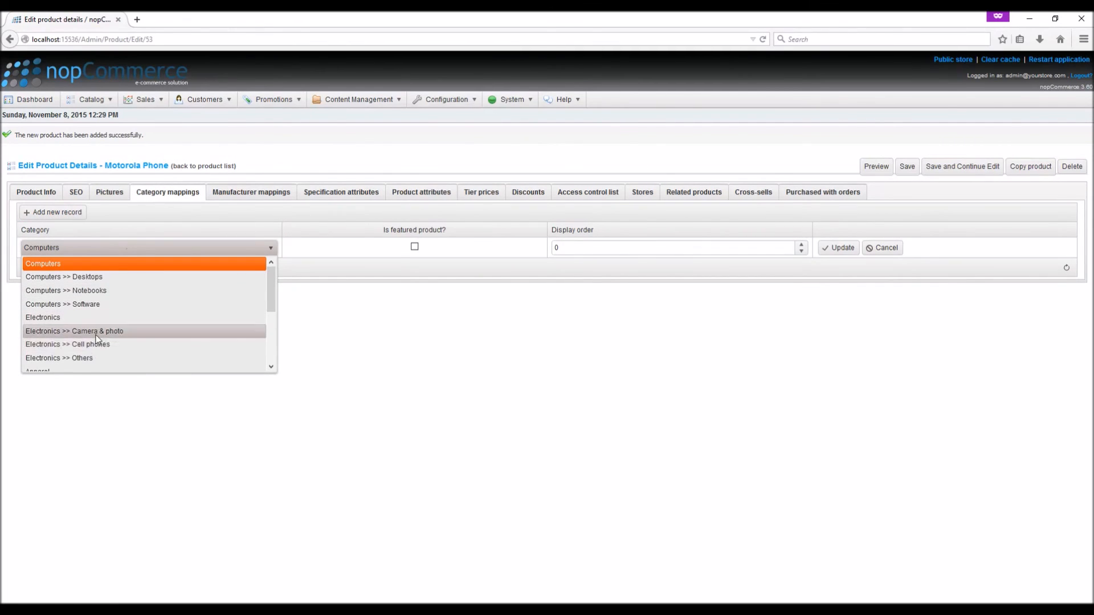
pyautogui.click(67, 345)
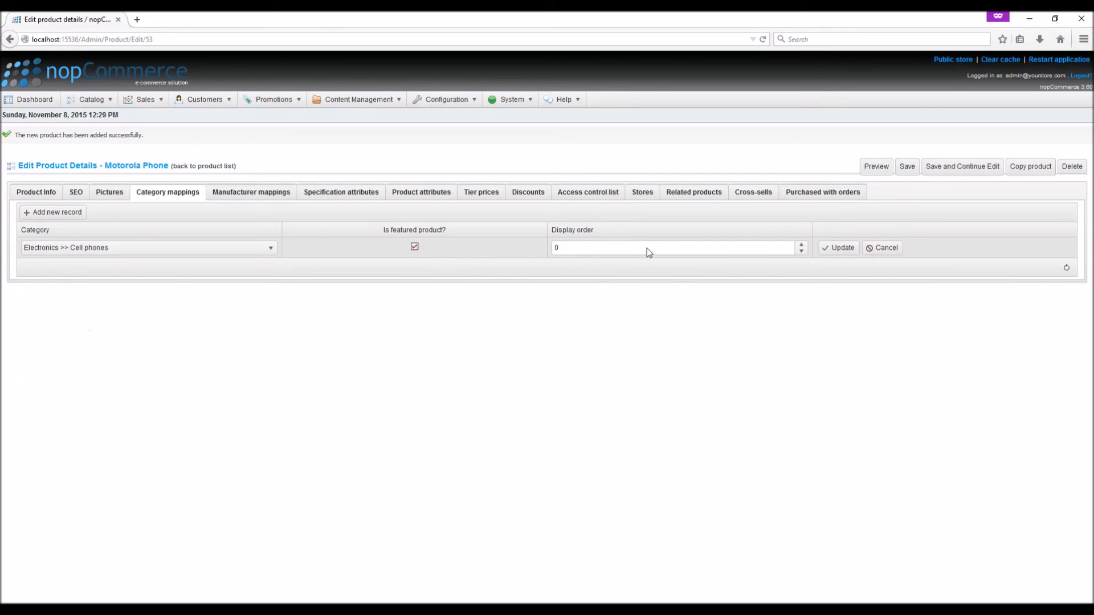
pyautogui.click(842, 247)
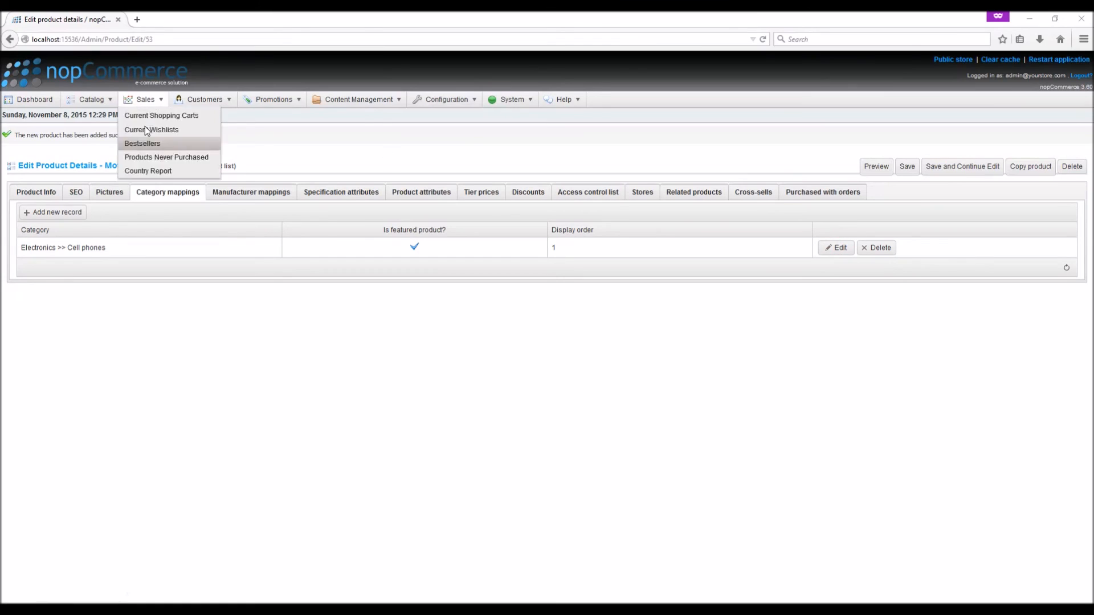
# Step: Review manufacturer mappings without adding one, then Save and Continue Edit the product
pyautogui.click(251, 191)
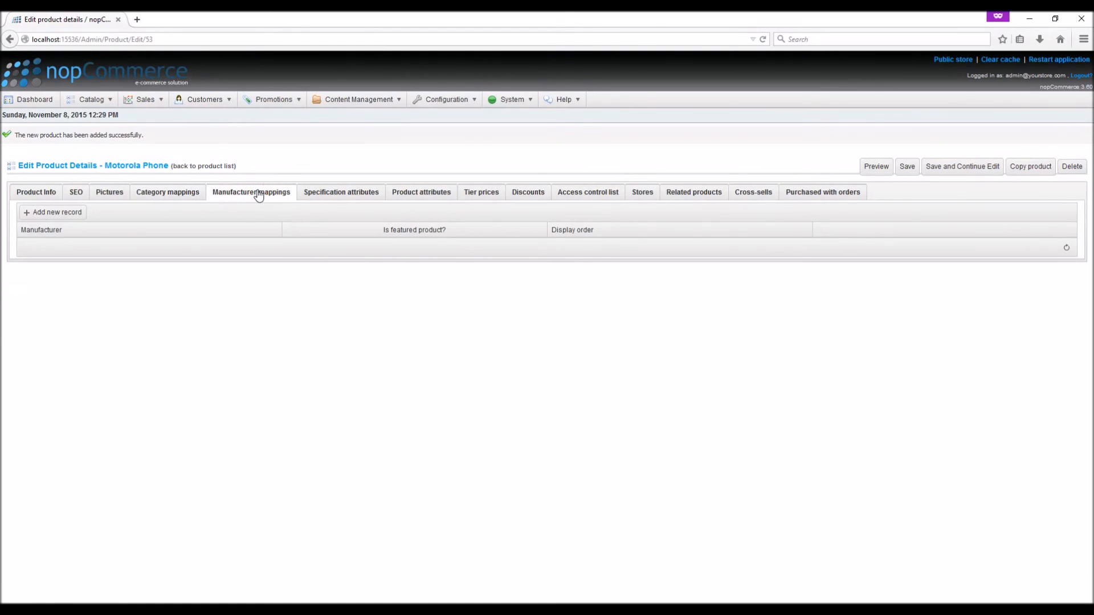
pyautogui.moveTo(66, 229)
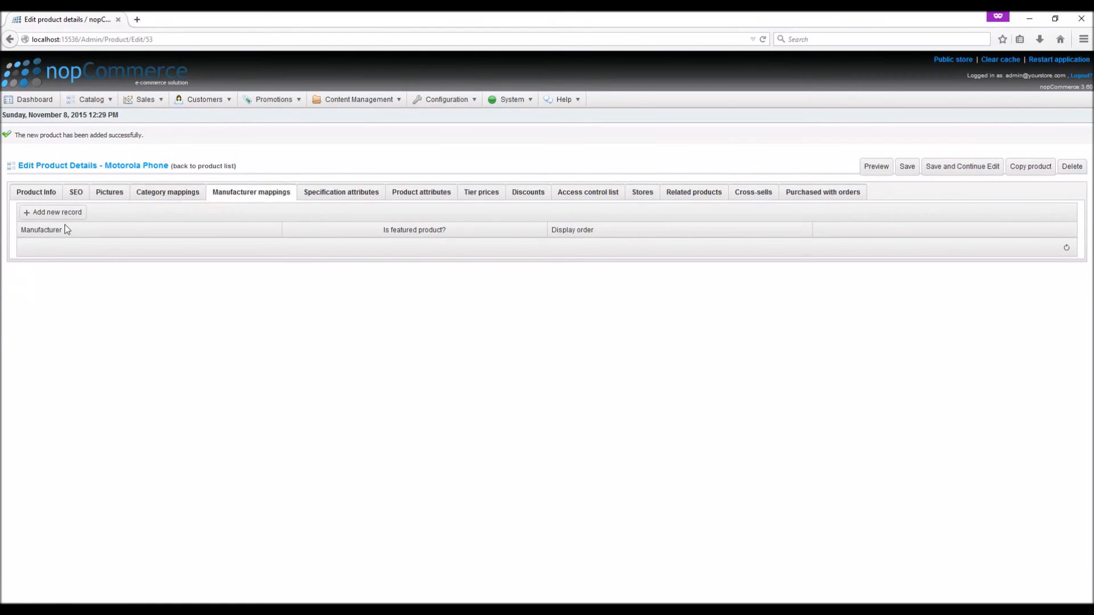
pyautogui.click(51, 212)
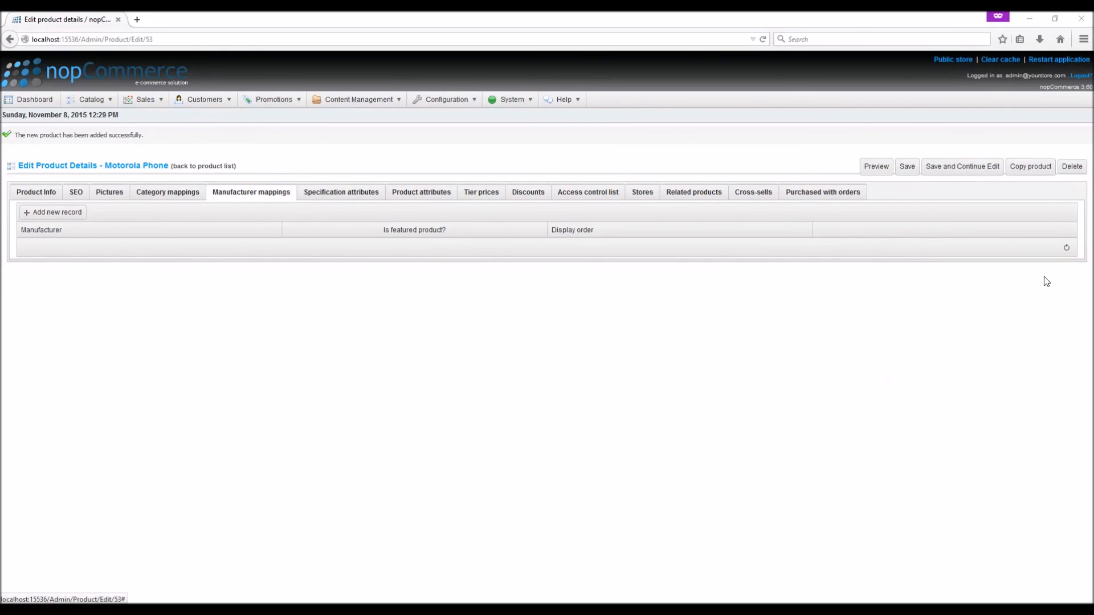
pyautogui.moveTo(962, 166)
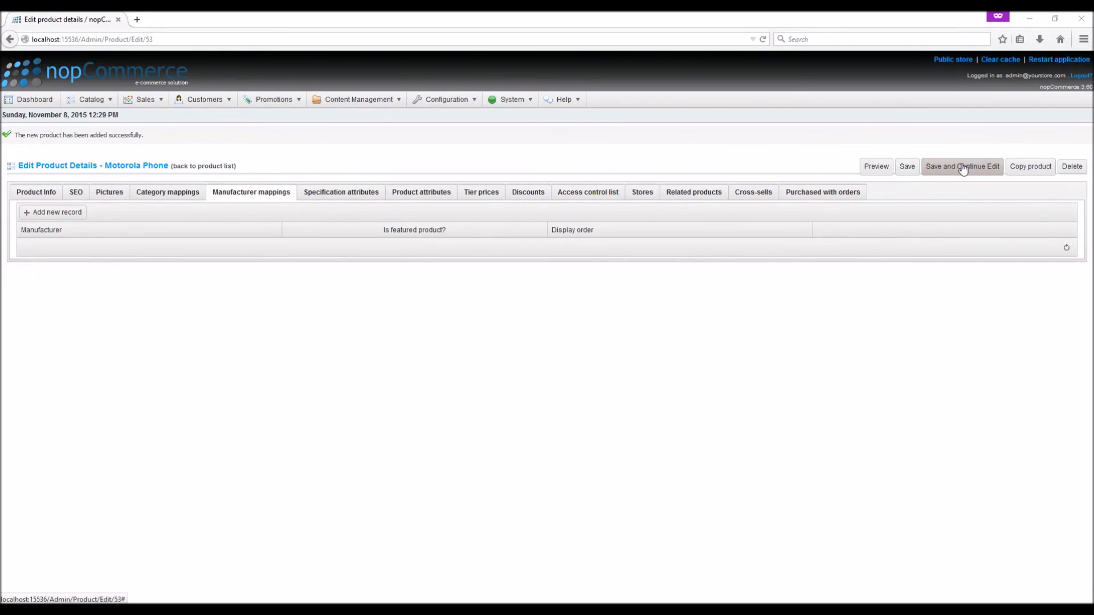
pyautogui.click(962, 166)
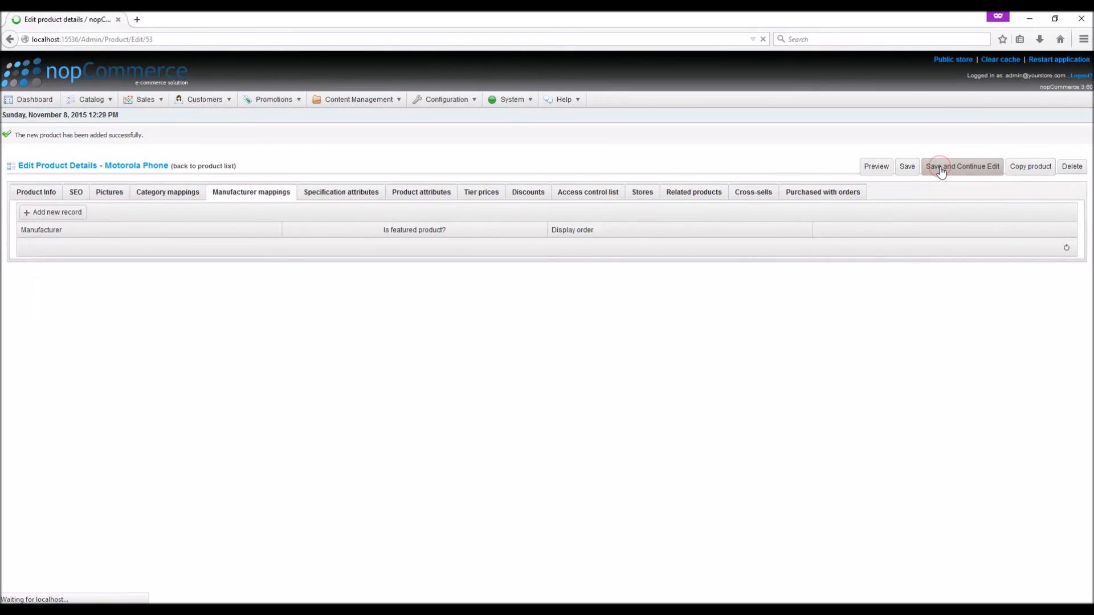
pyautogui.click(962, 166)
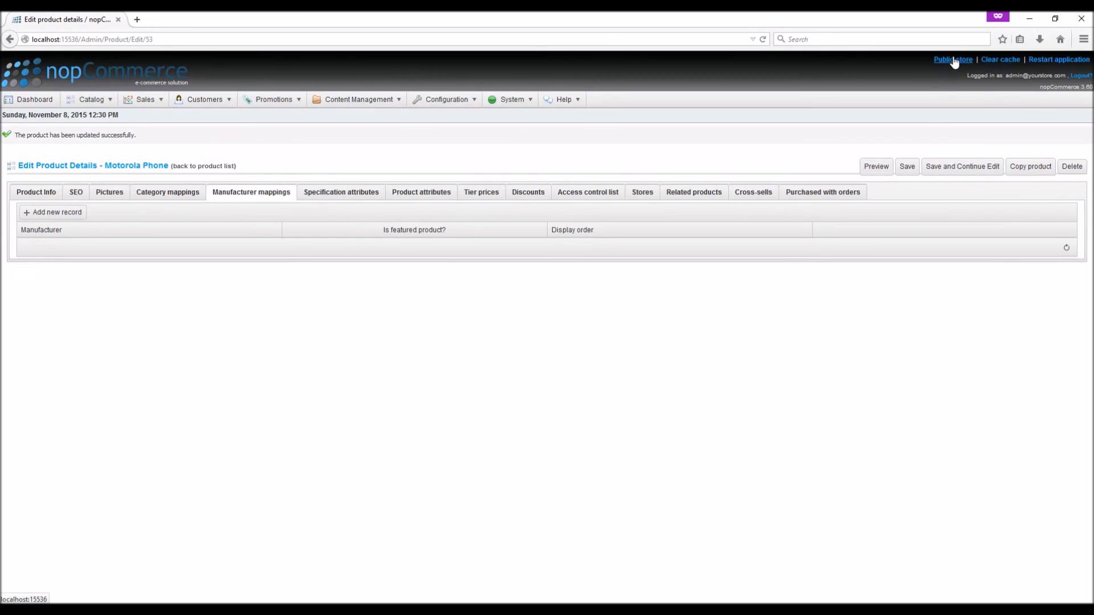
# Step: View the Motorola phone on the public store with $100.00 price, old price $120 and pictures
pyautogui.click(953, 59)
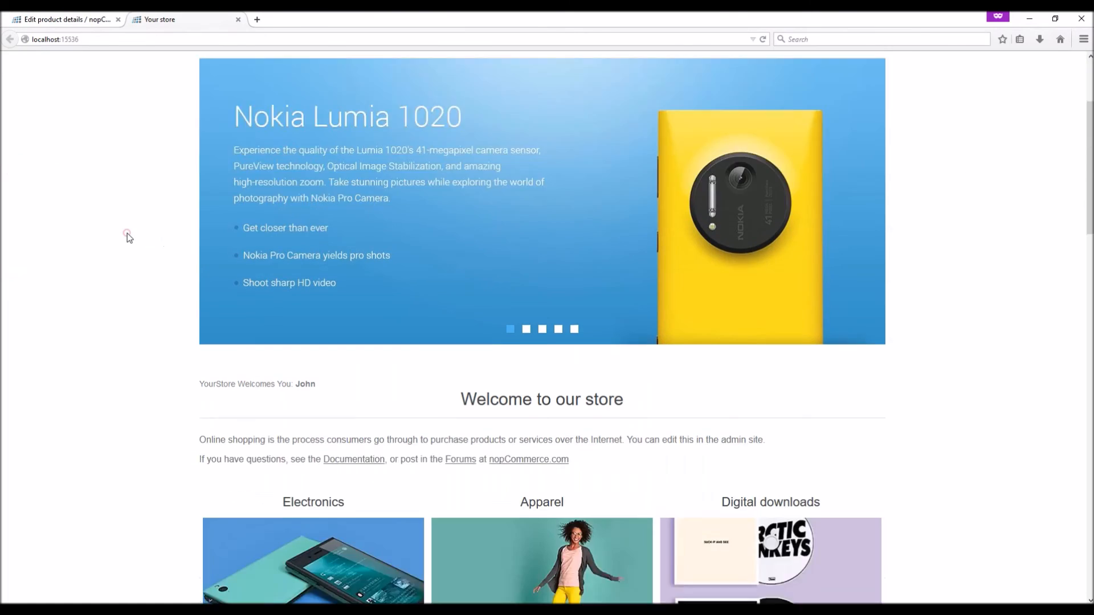
pyautogui.scroll(-3)
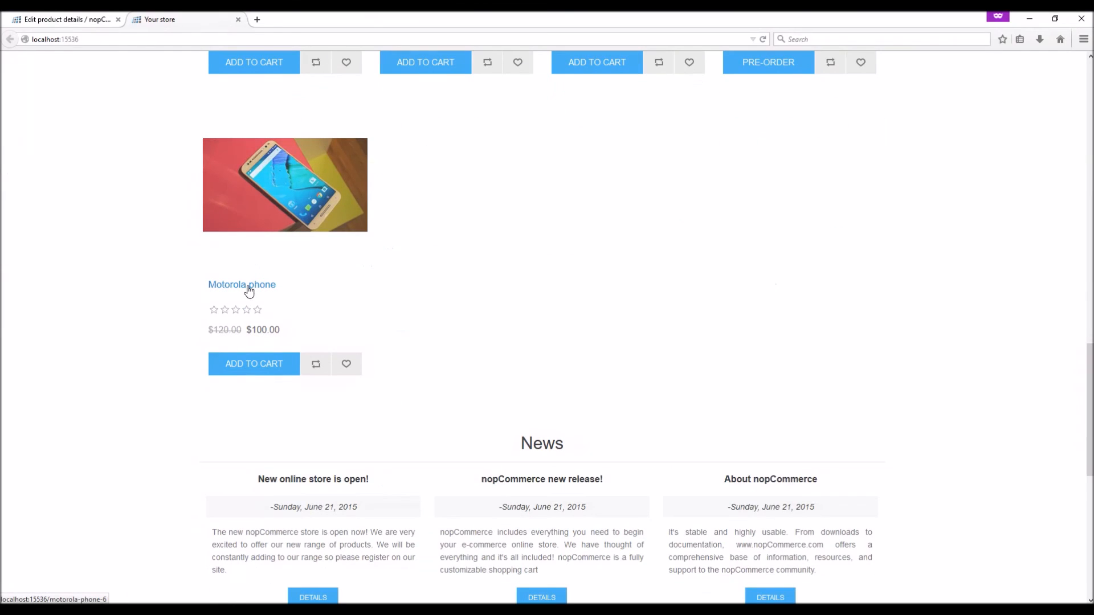
pyautogui.click(242, 285)
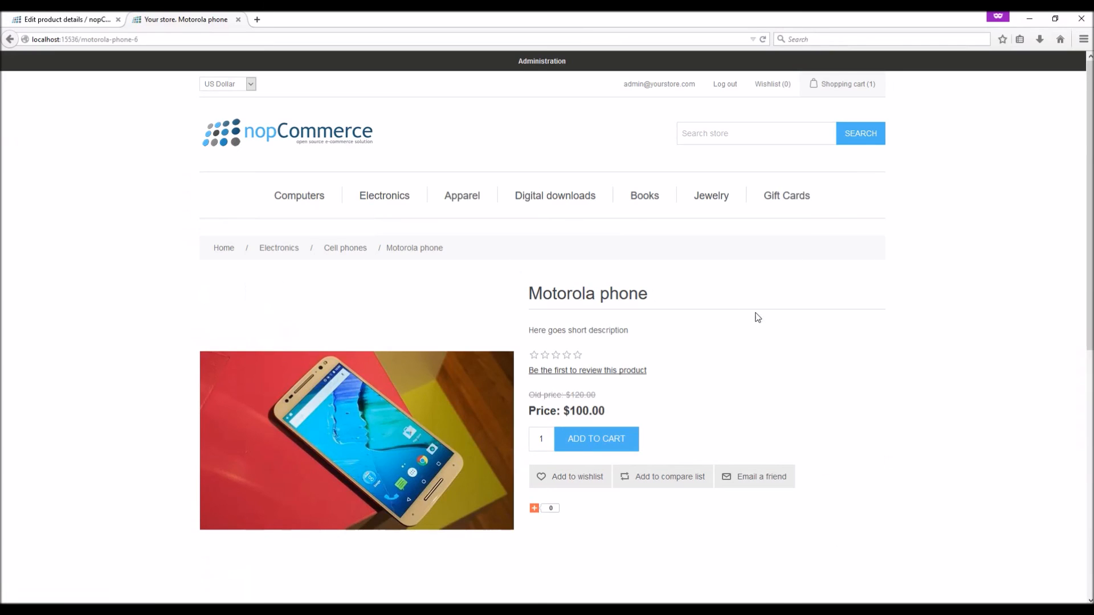
pyautogui.scroll(-3)
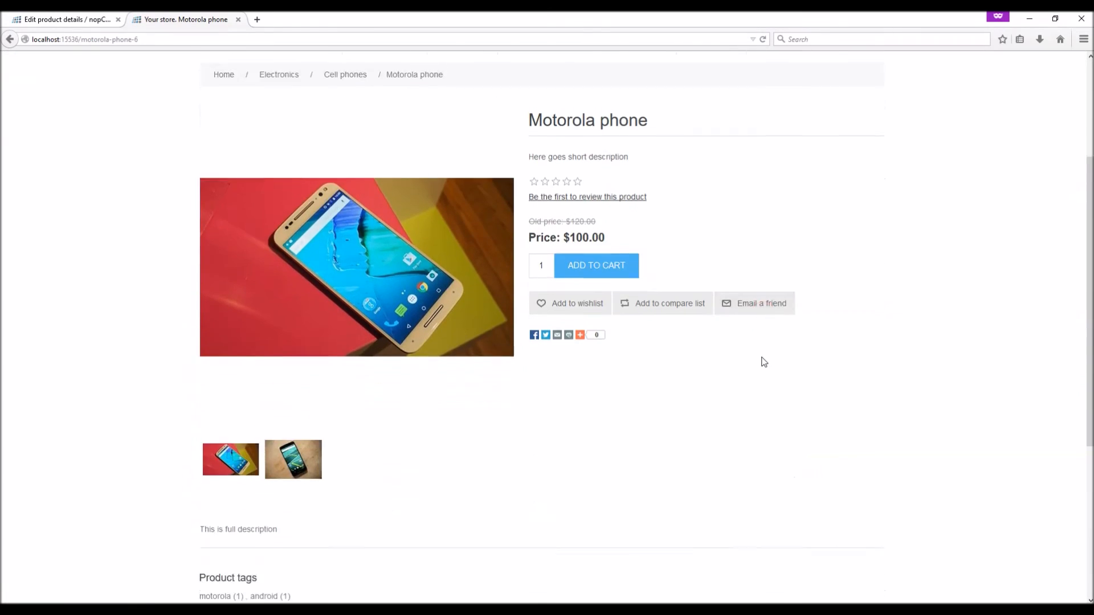